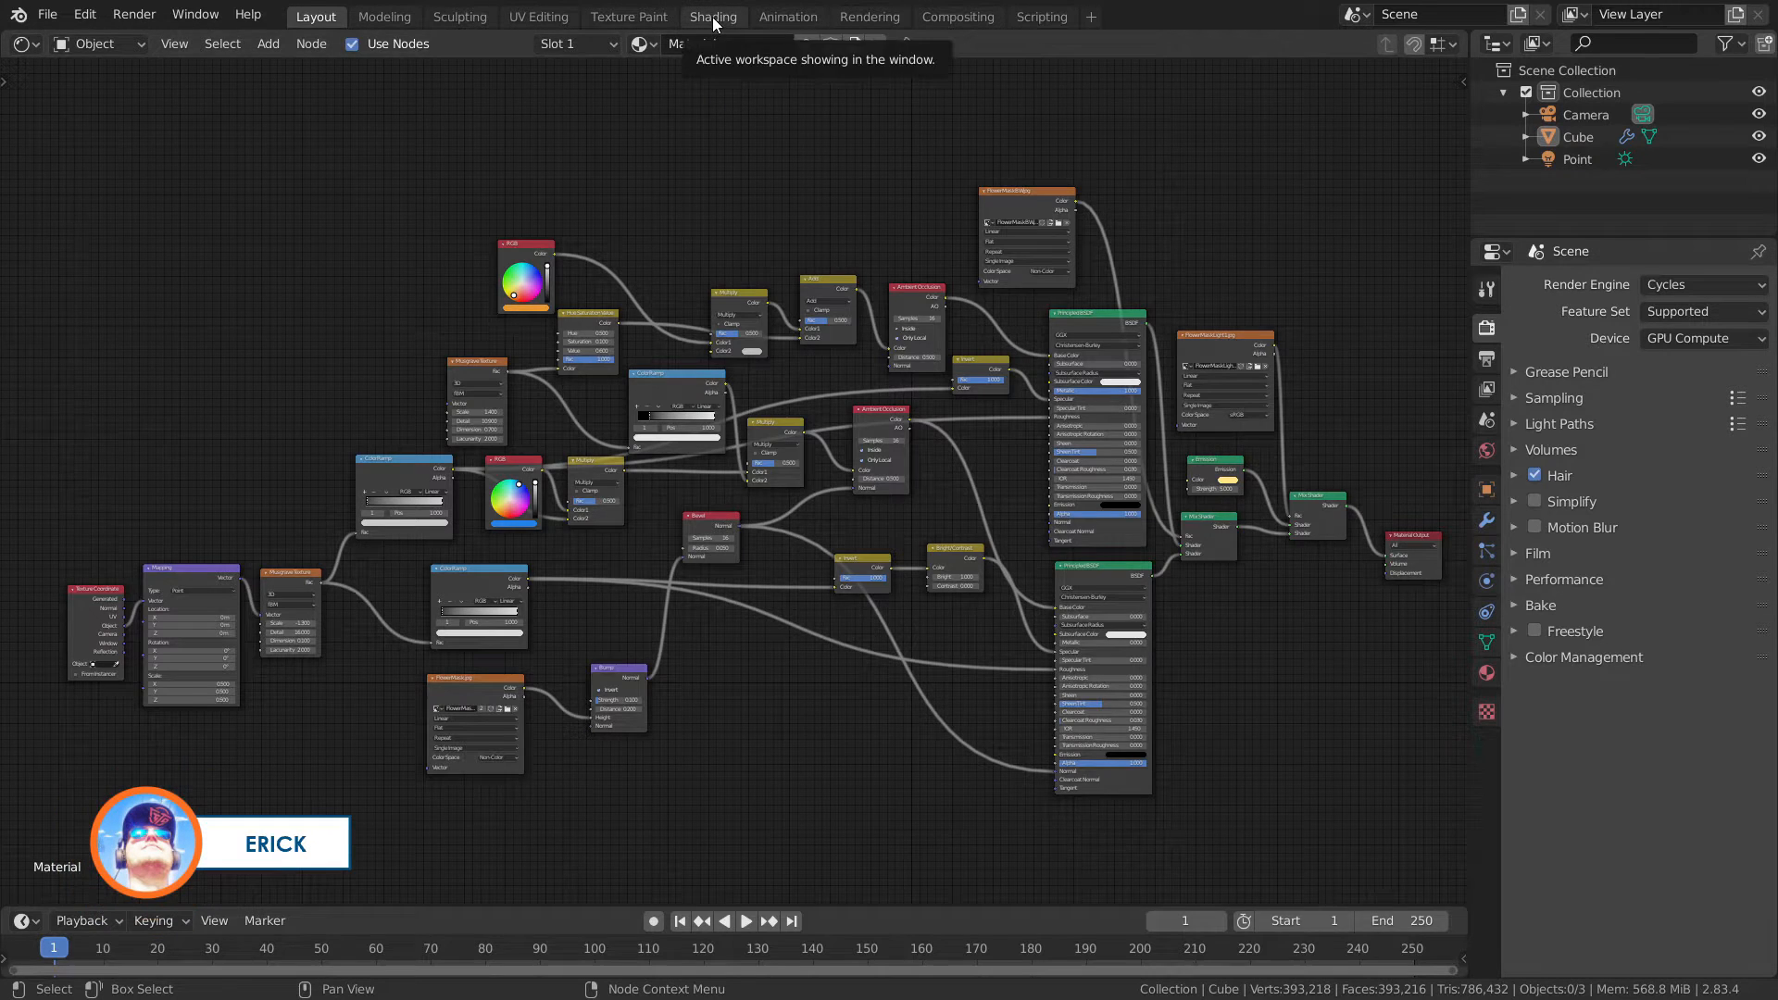
- Switch to the Shading workspace to work on the cube's material nodes
left_click(711, 17)
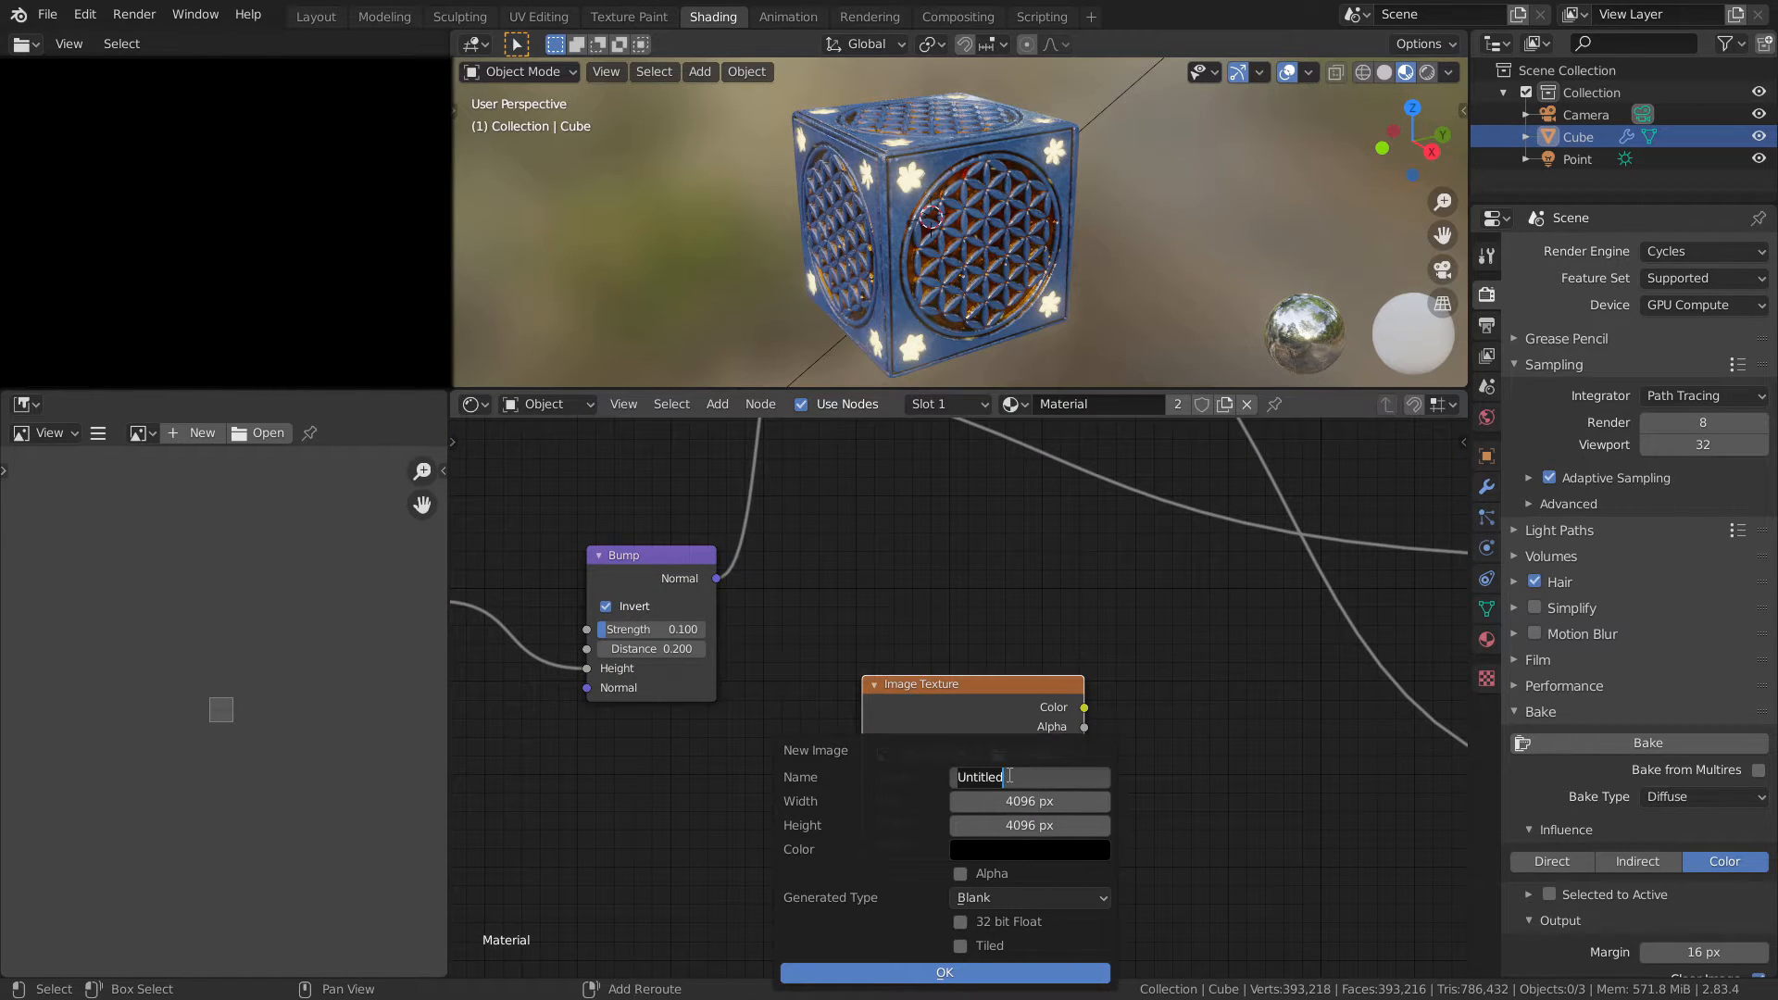
- Create the 4096 px image named Metalic without alpha on the texture node
type("Ma")
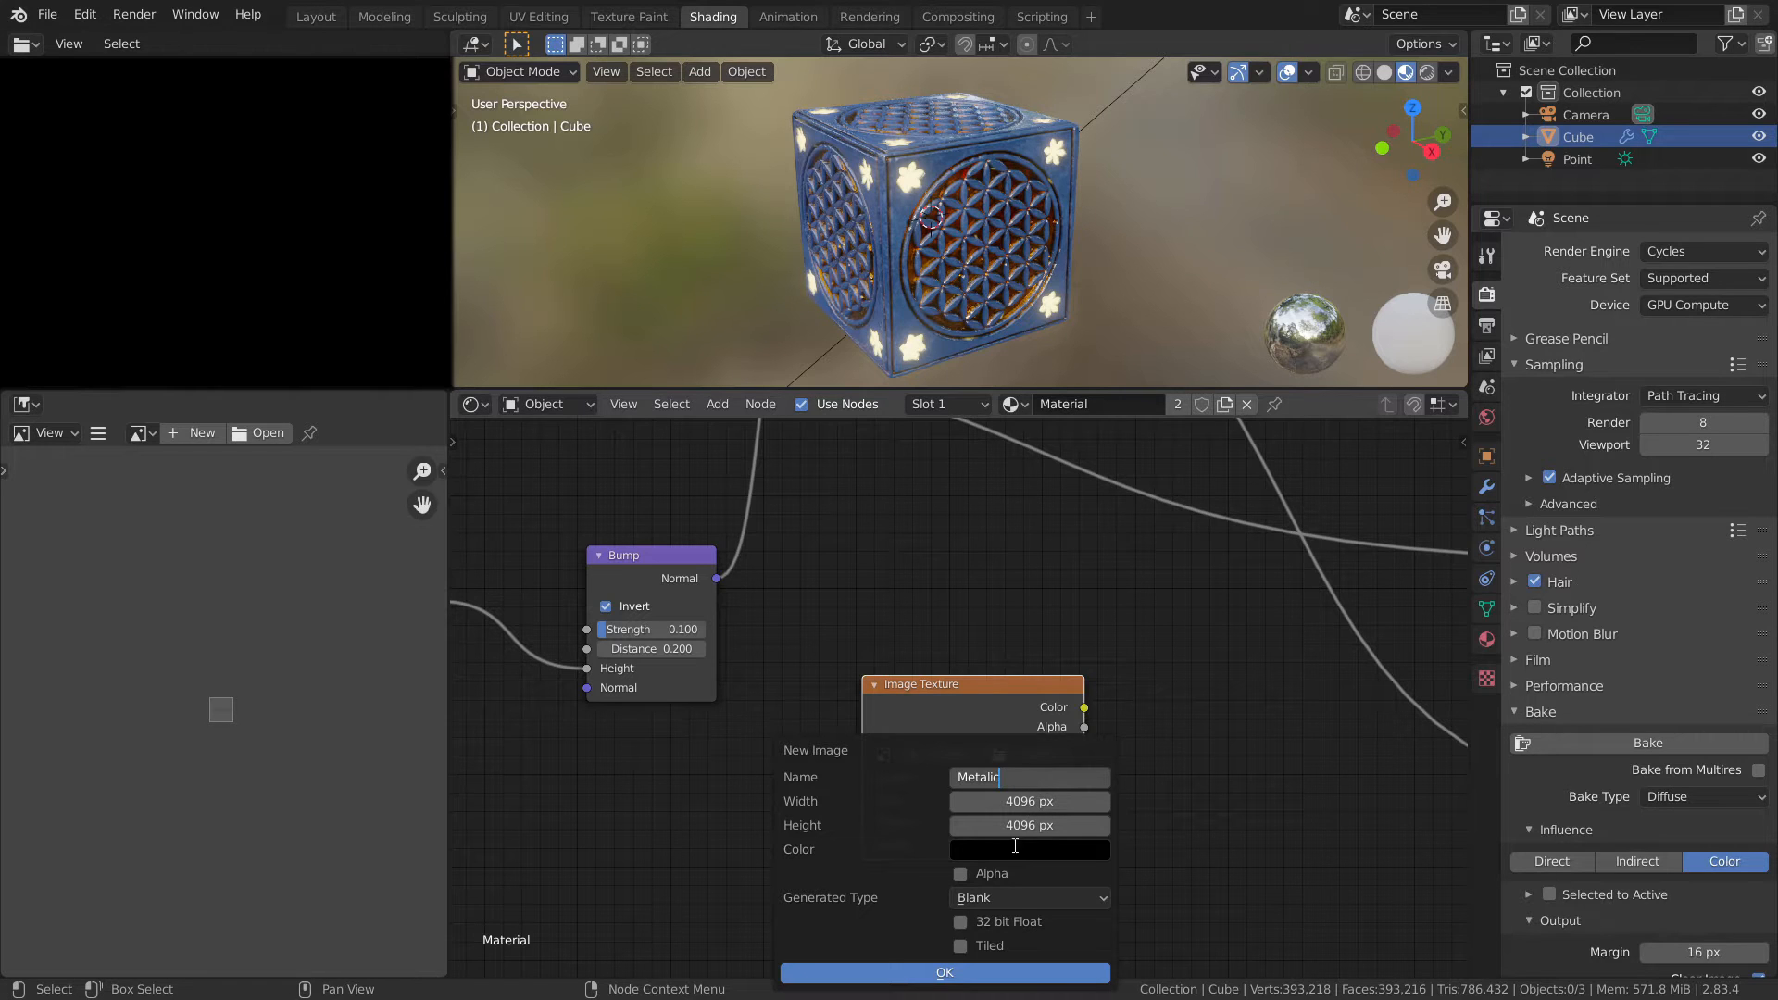
left_click(959, 874)
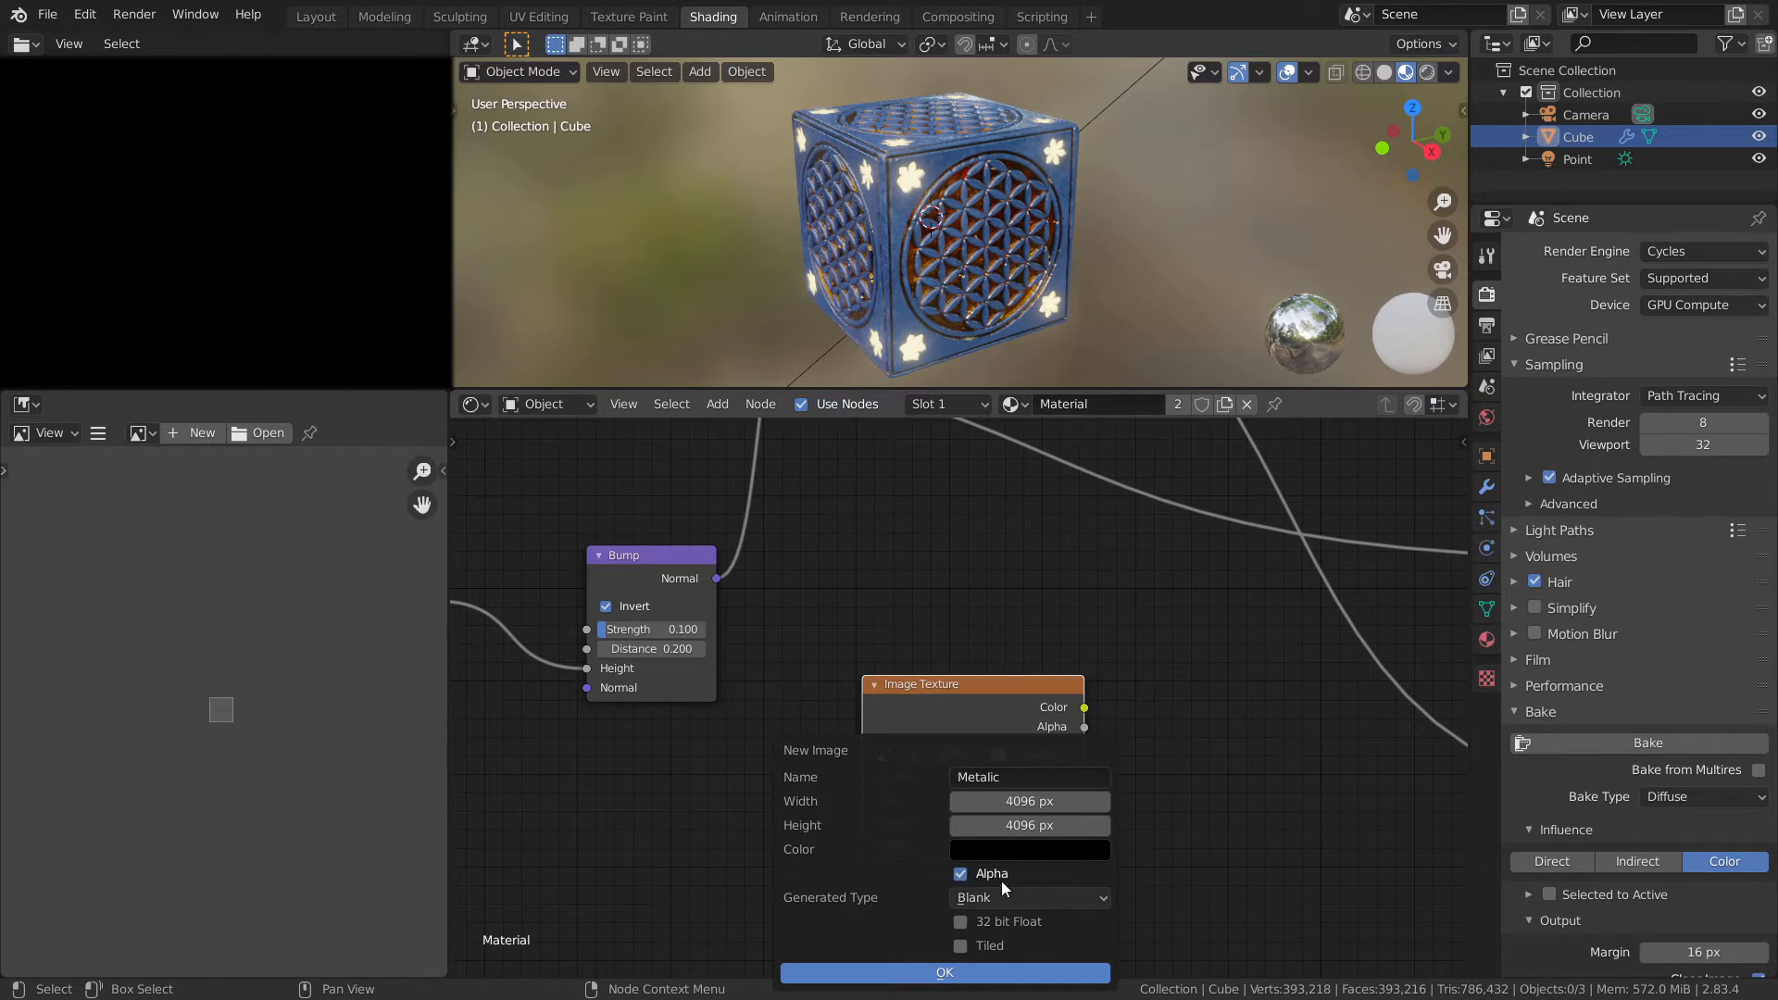
left_click(960, 874)
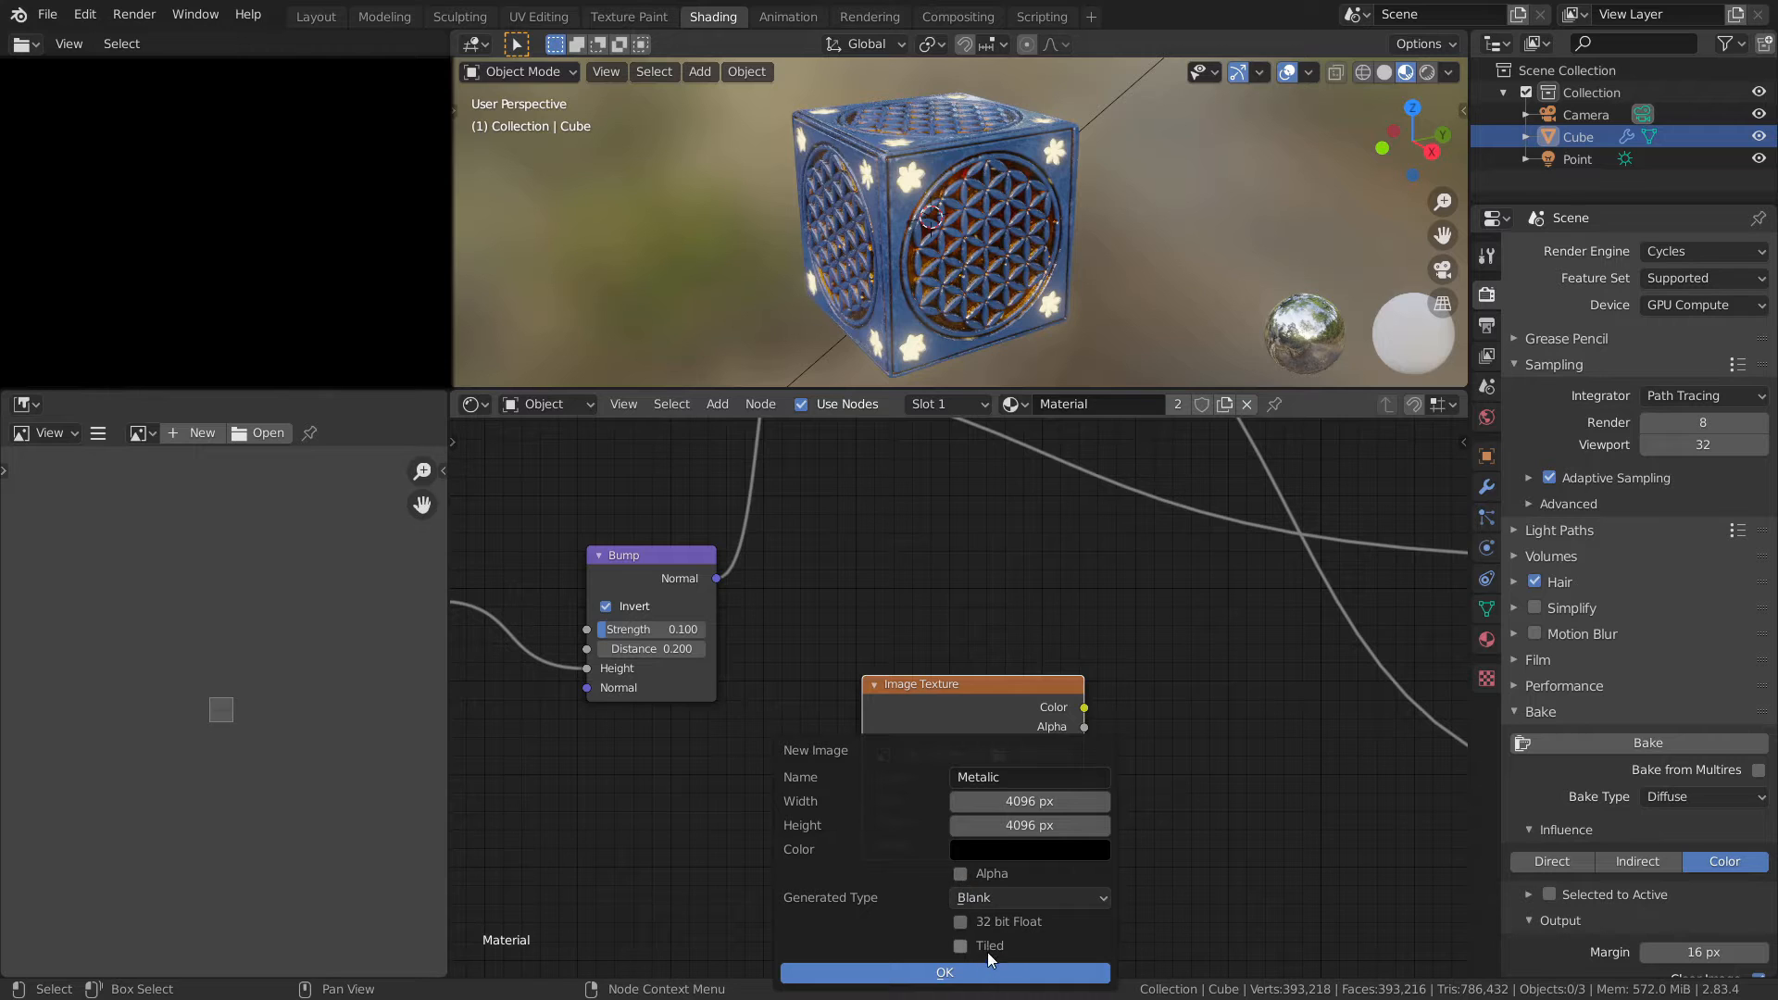
left_click(945, 973)
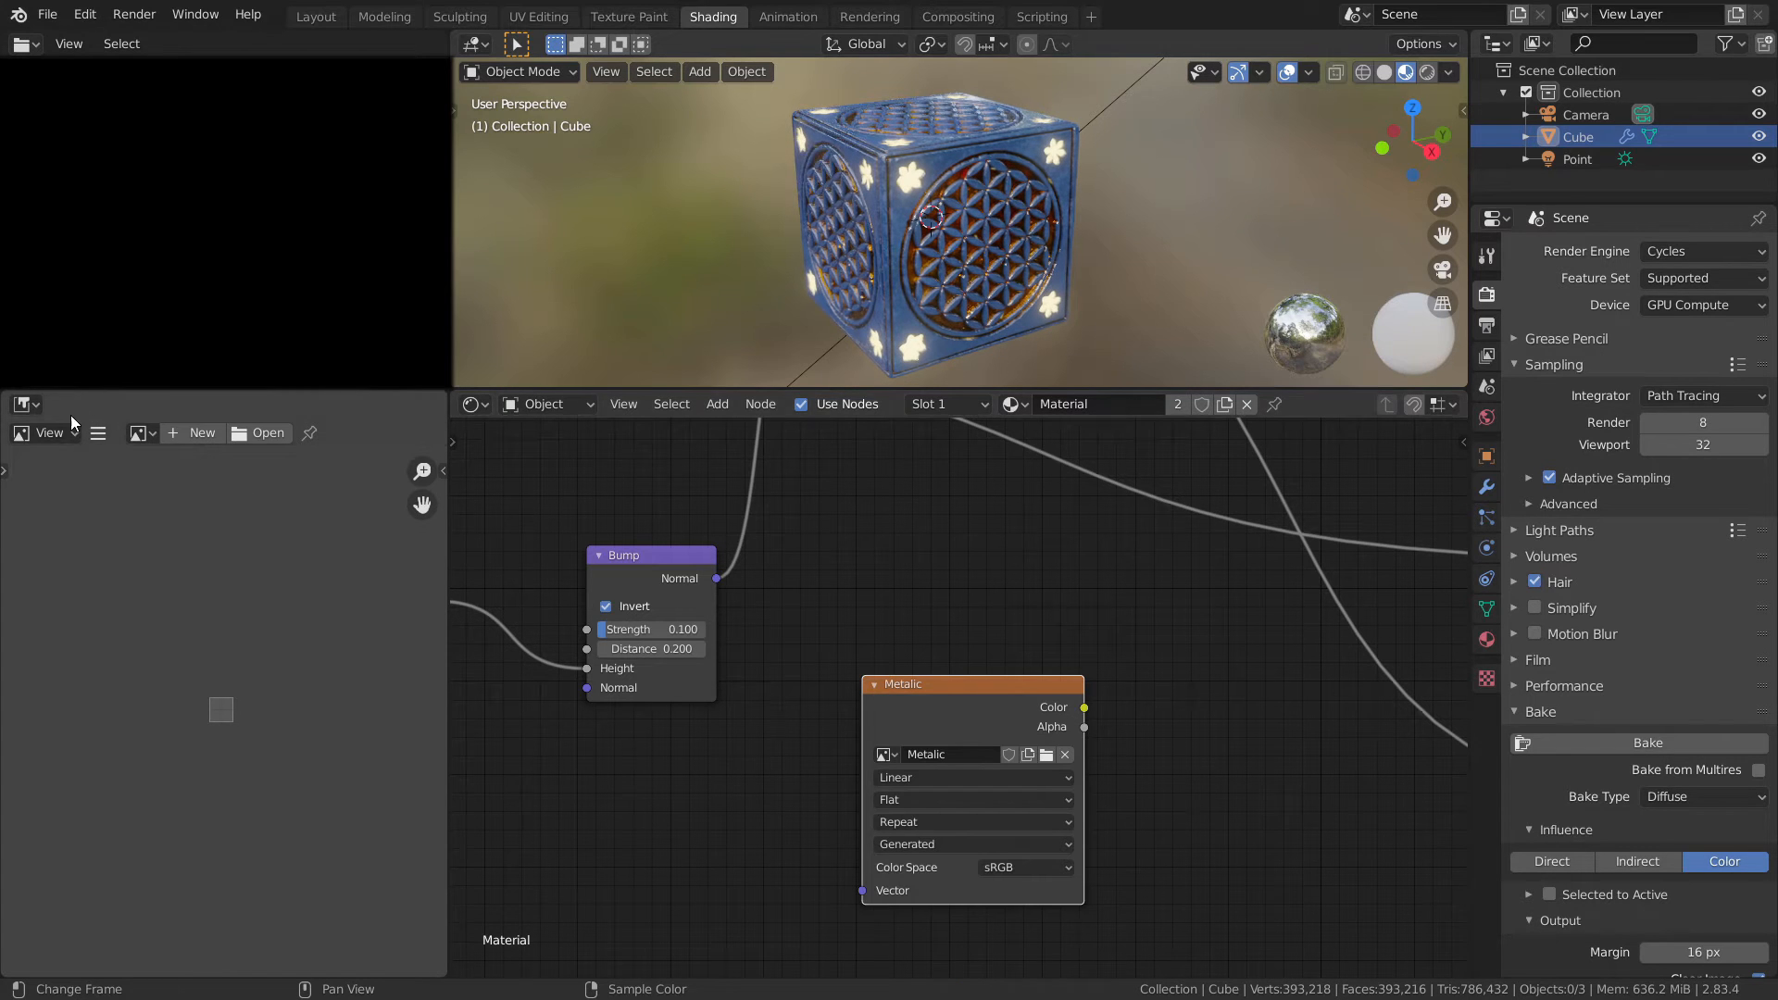
- Show the Metalic image in the image editor
left_click(137, 434)
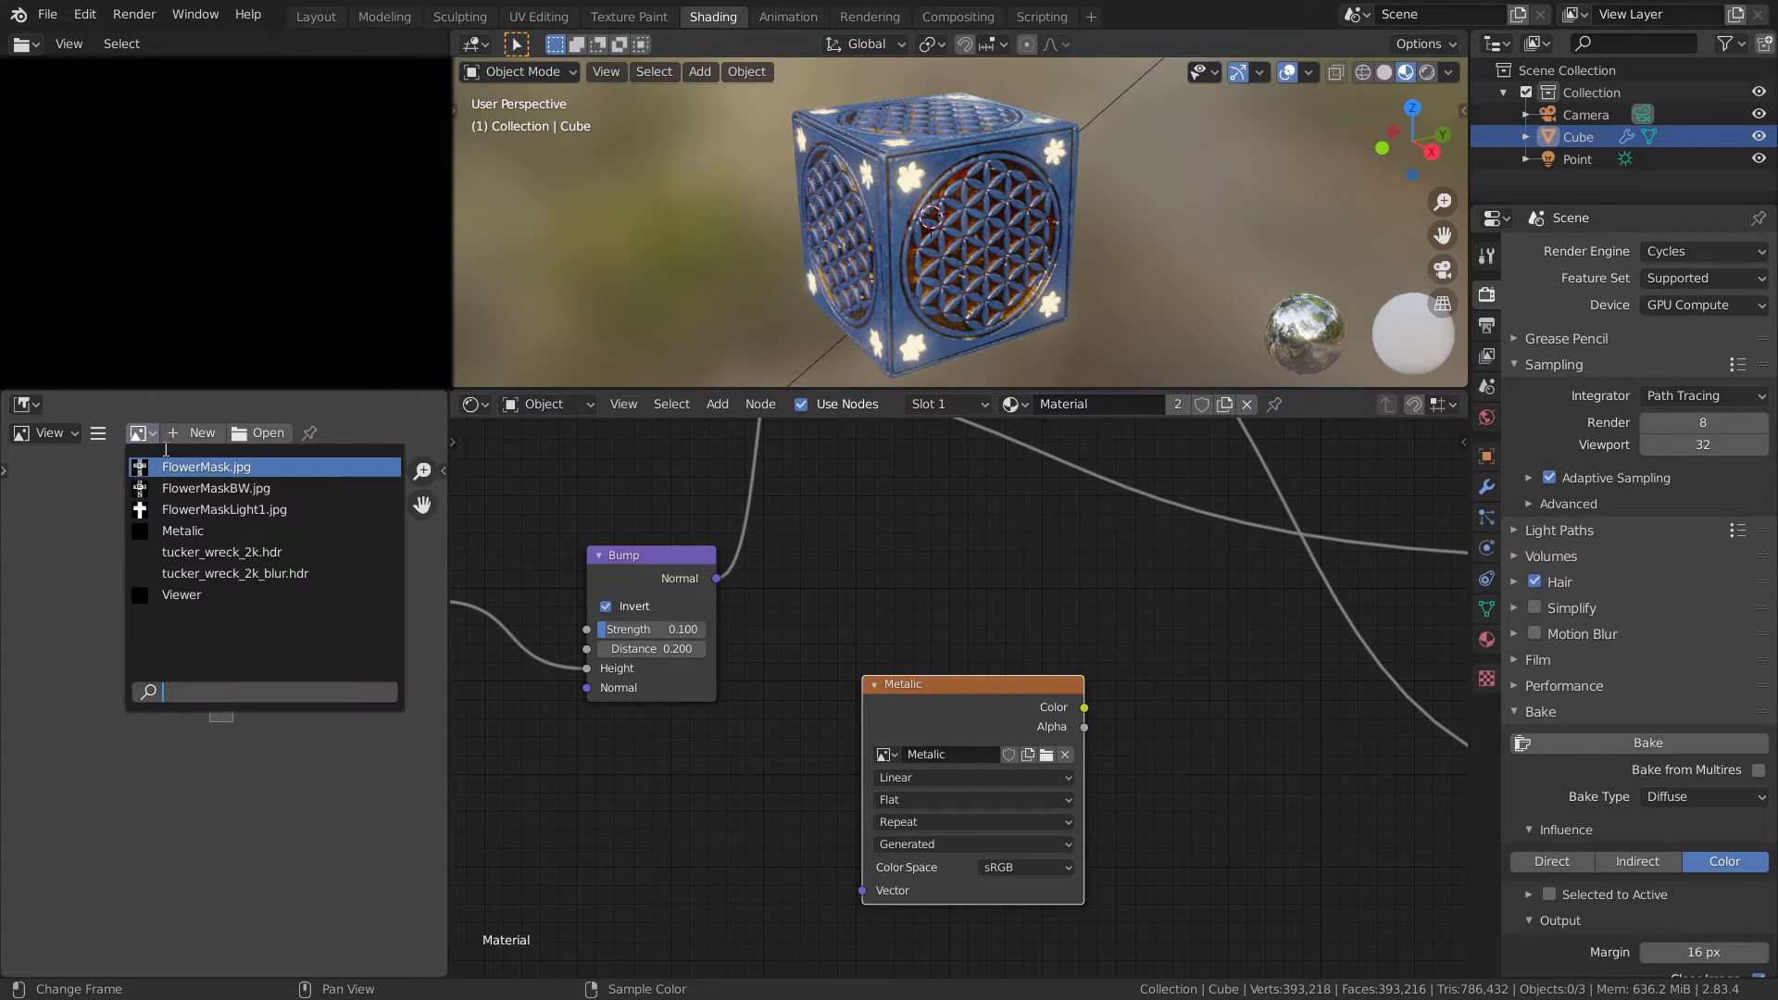
left_click(181, 530)
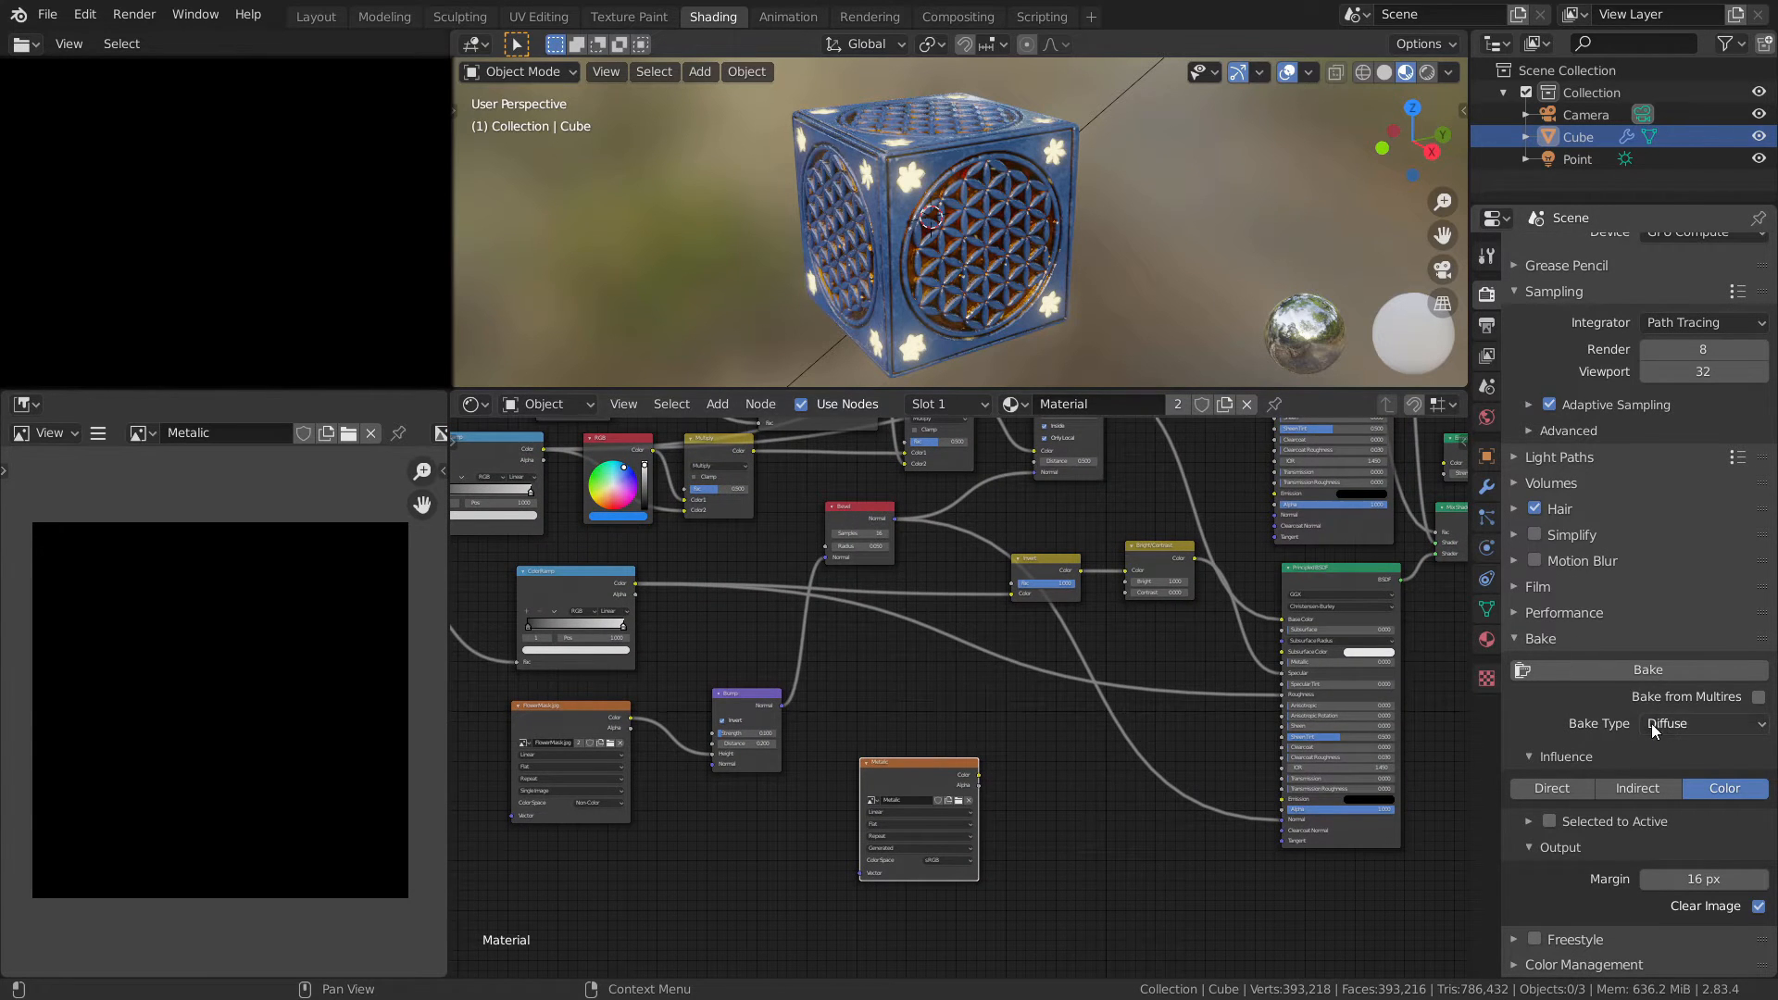
- Zoom onto a flower face of the cube and bring the Principled BSDF node into view
left_click(1705, 724)
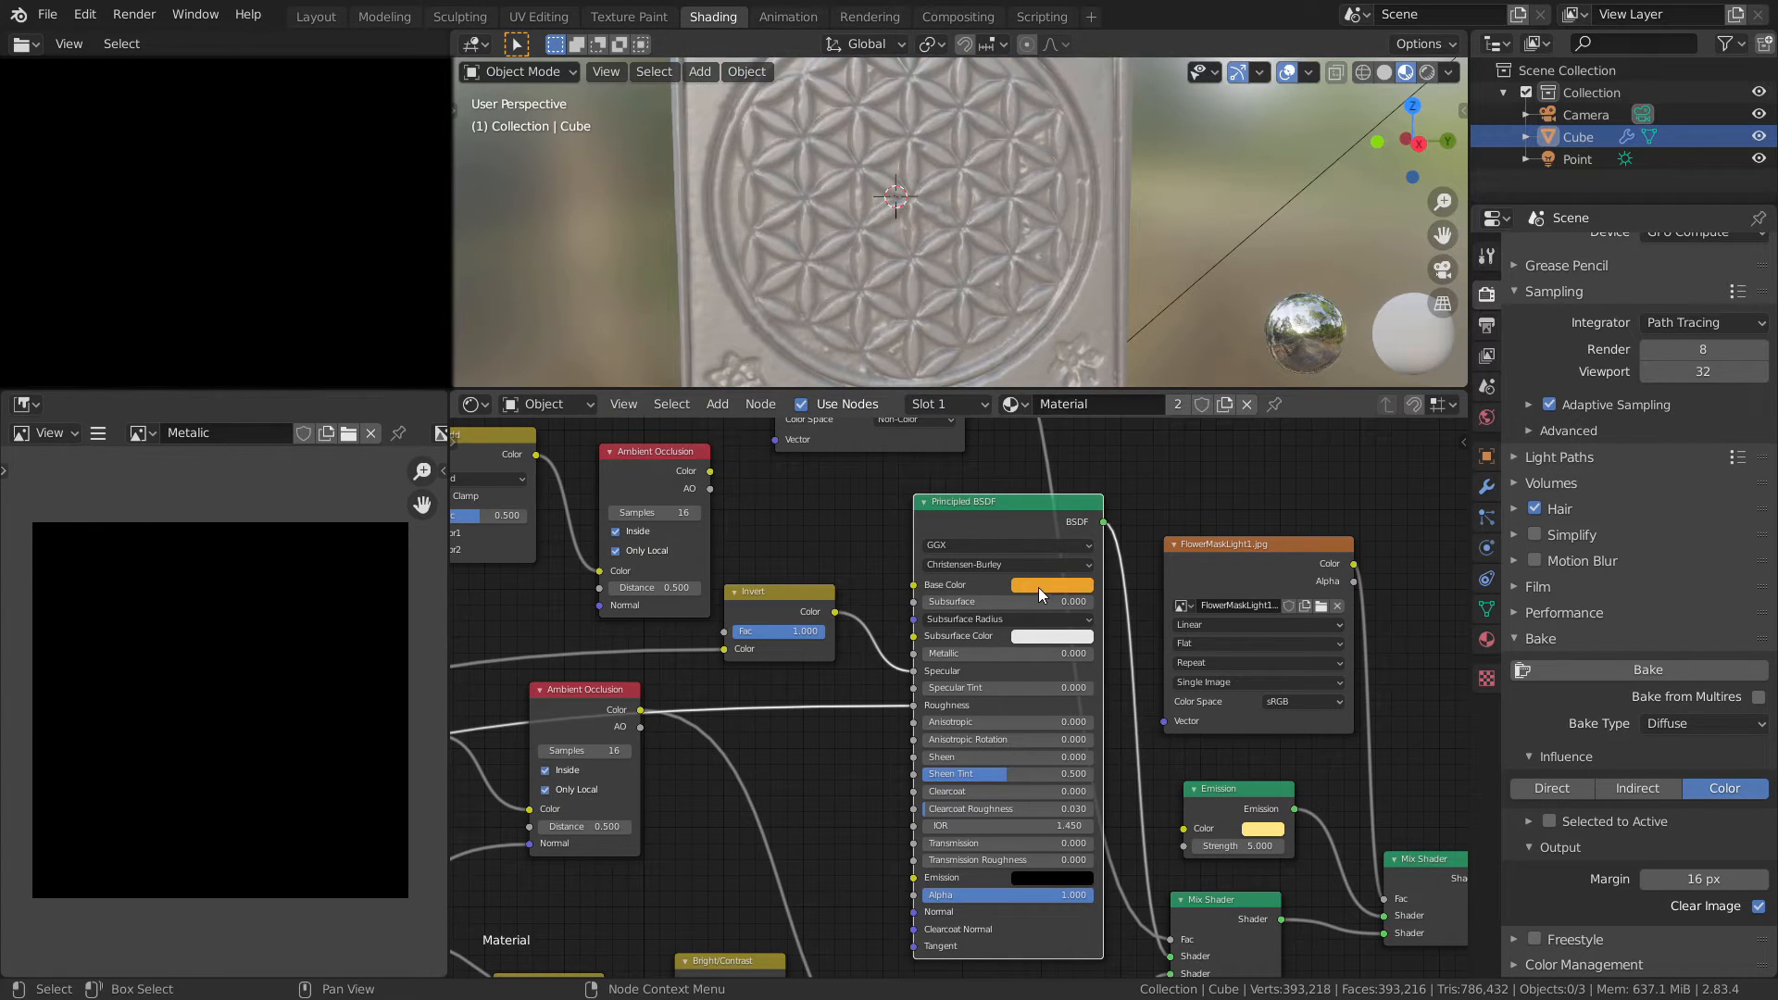
- Route the flower mask into the Principled BSDF Metallic input so the pattern renders metallic
left_click(1052, 583)
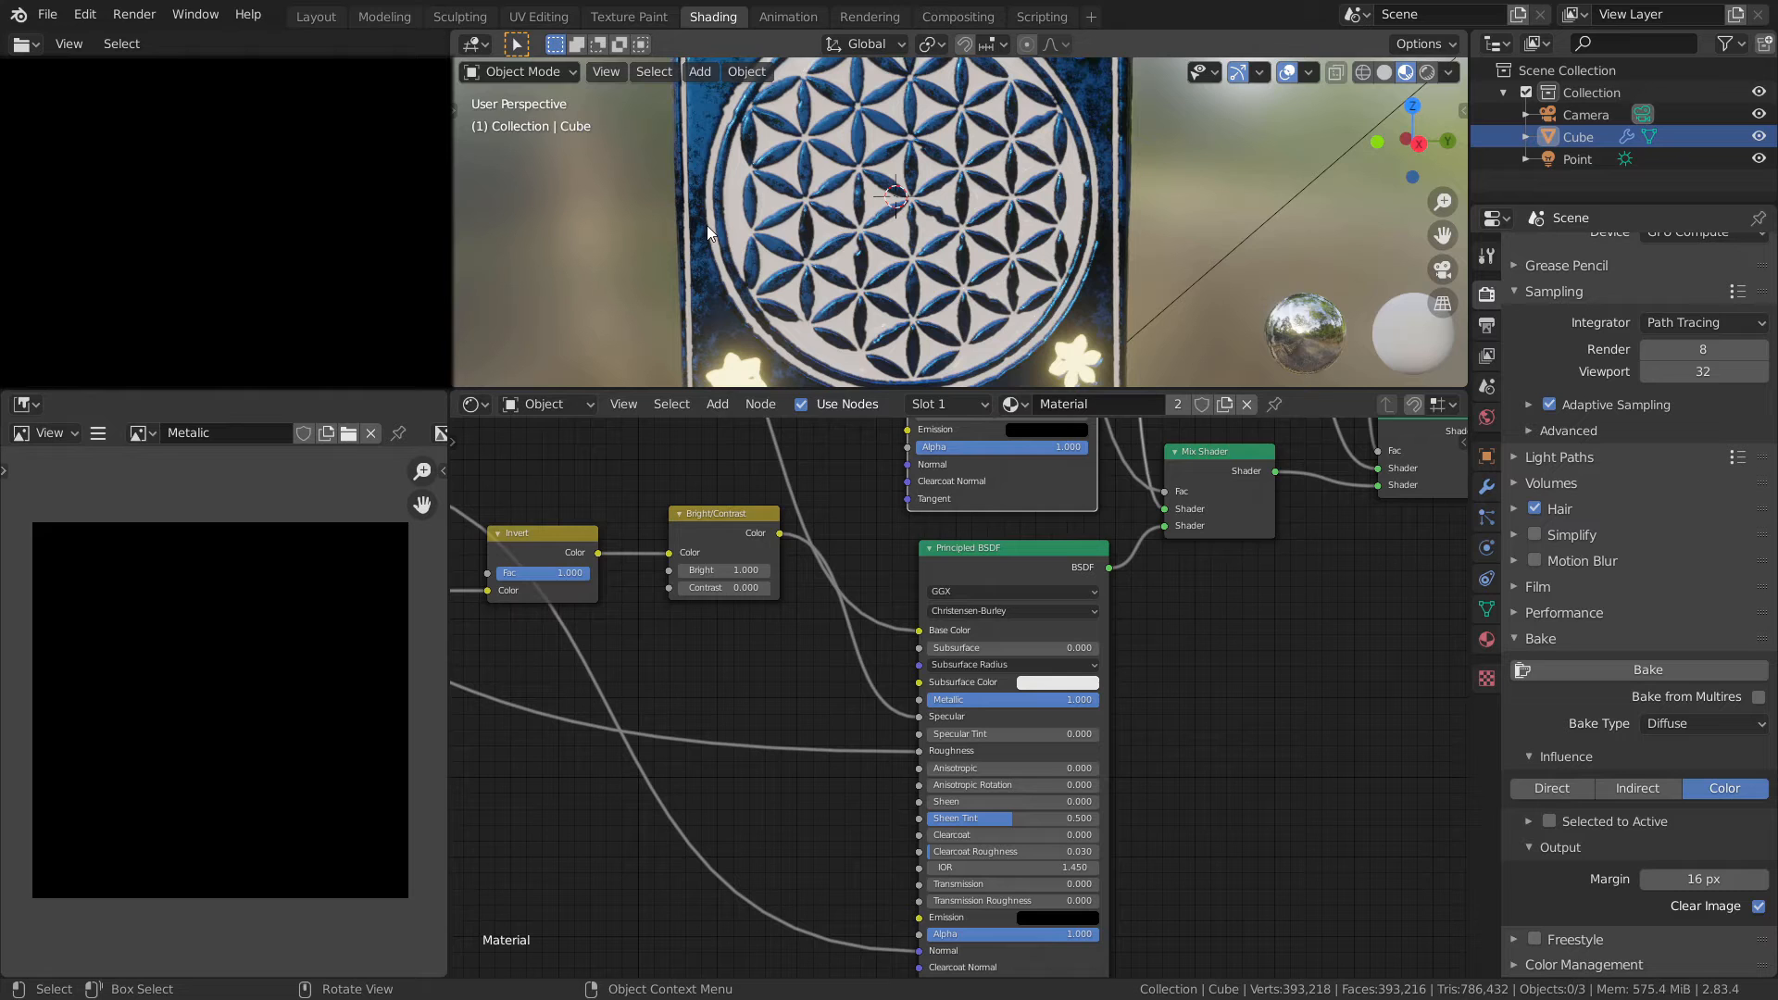
mouse_move(1099, 304)
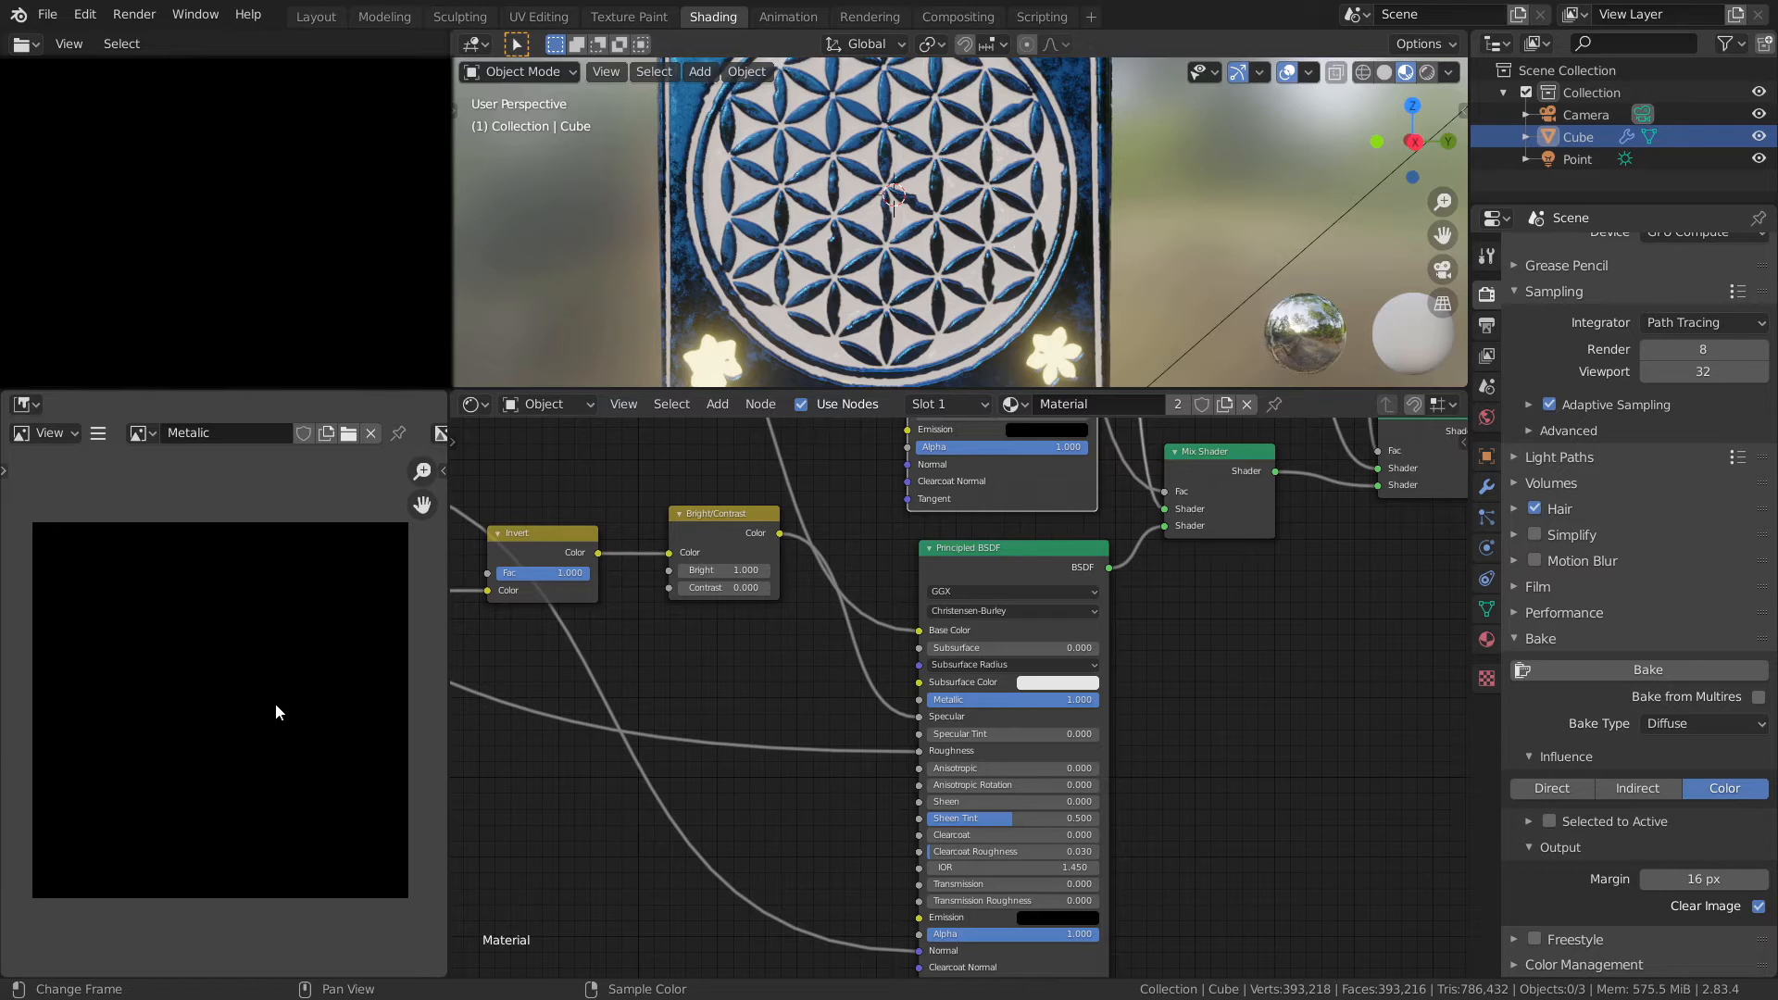
mouse_move(285, 745)
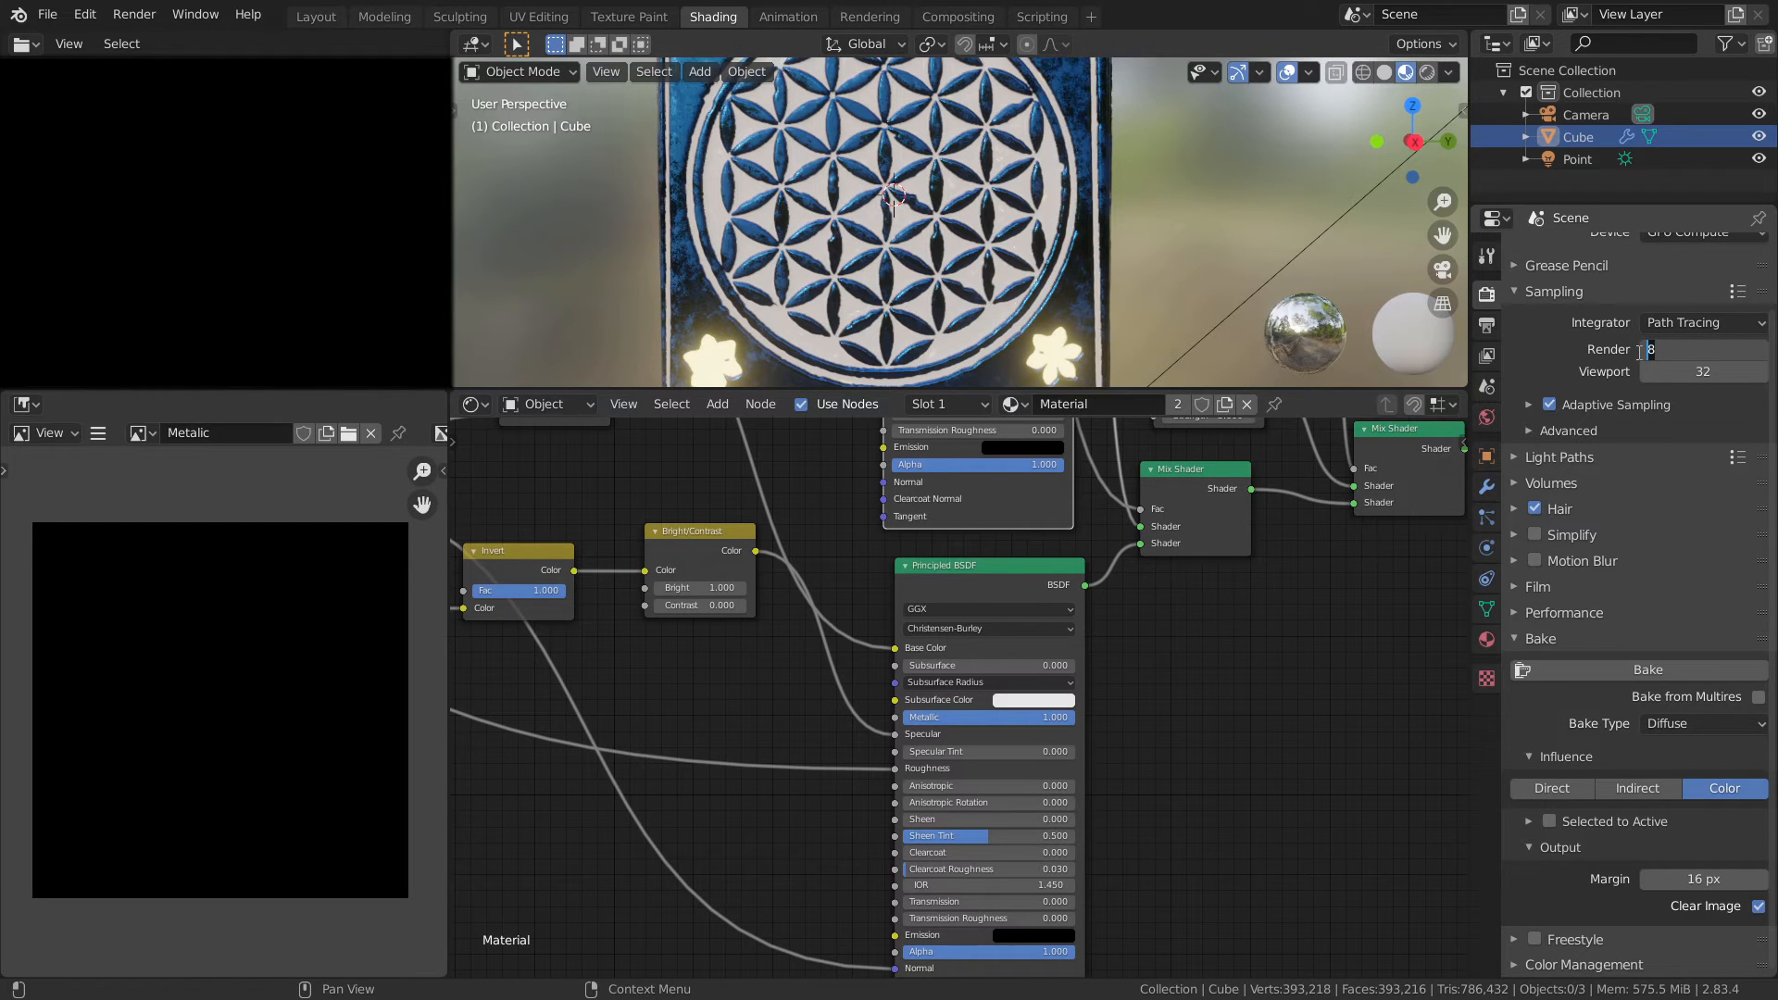
- Set the Cycles render sample count to 1
left_click(1679, 348)
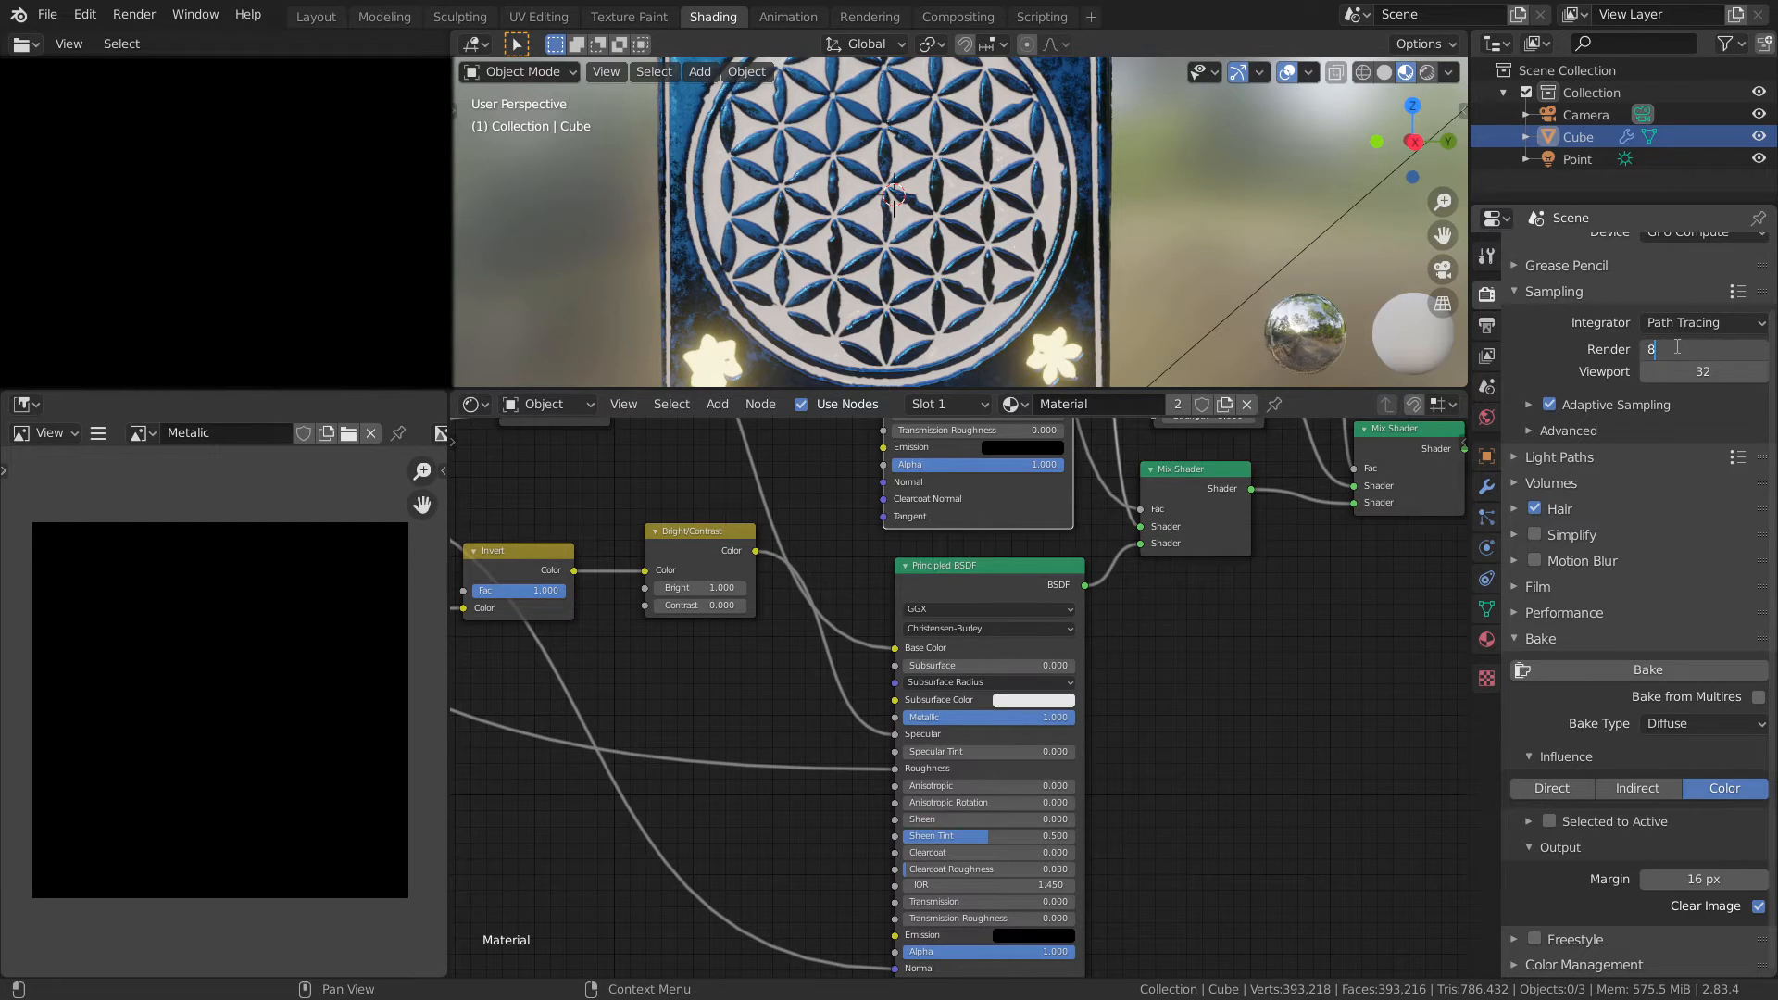
left_click(1704, 348)
type("1")
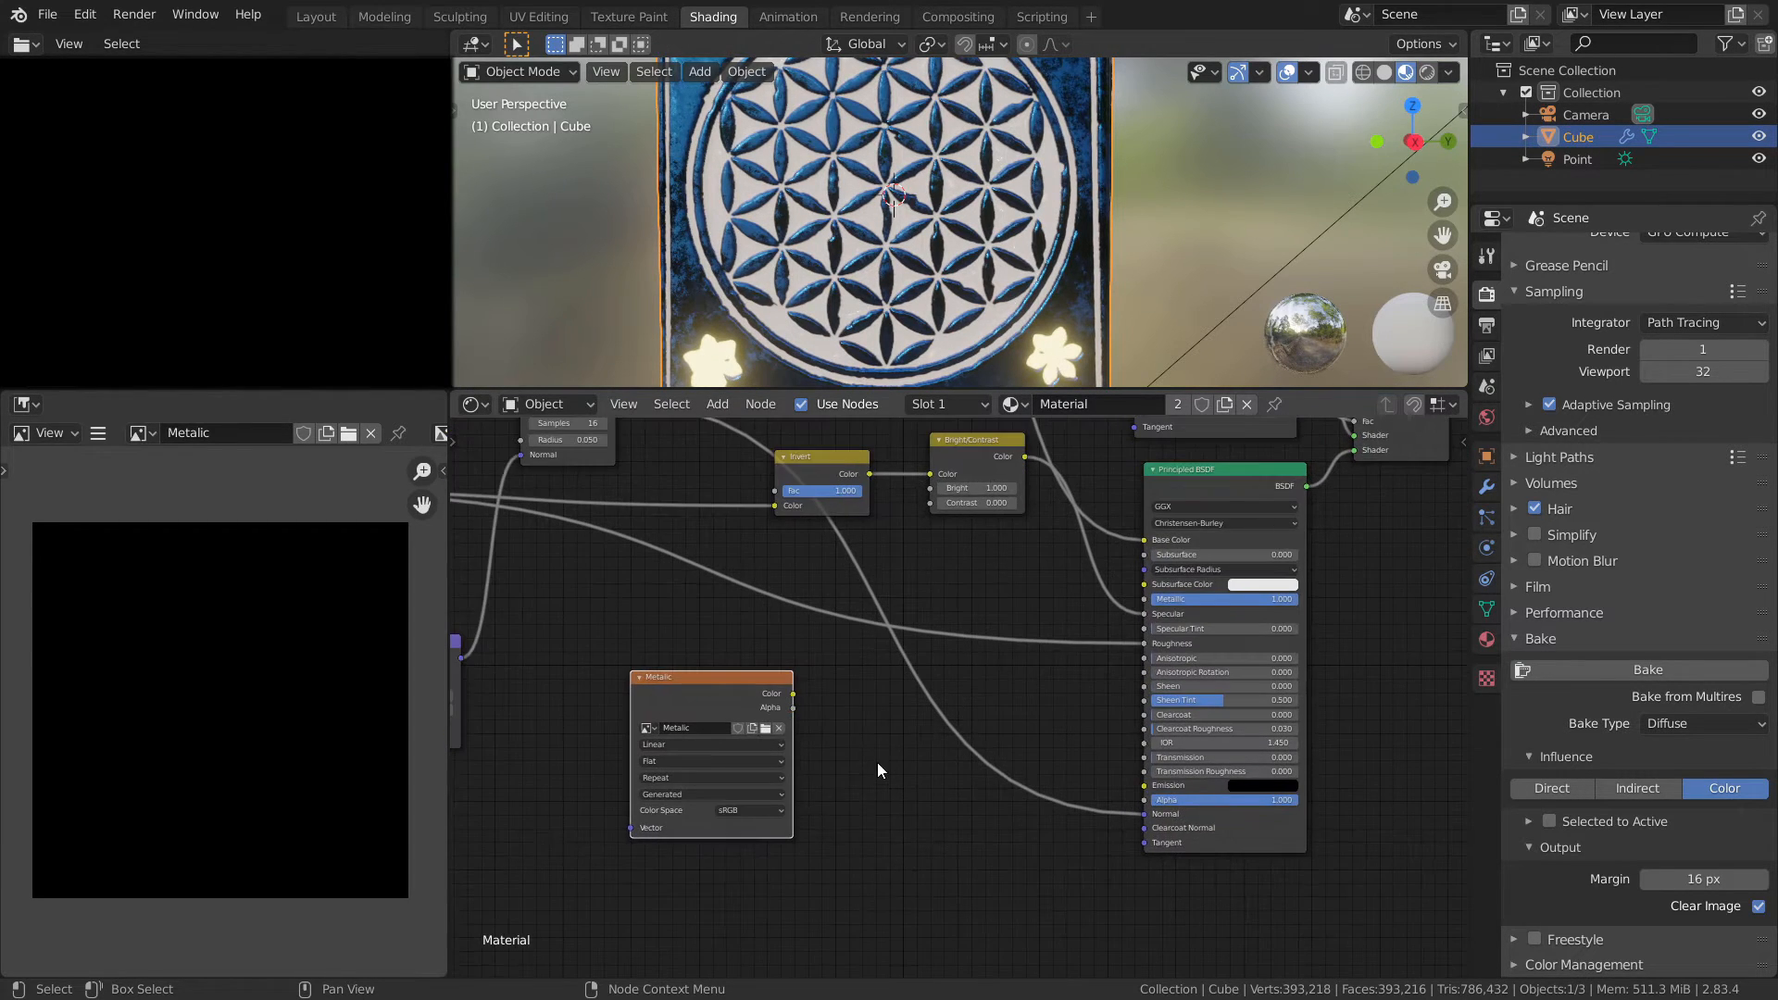
- Set the Metalic texture's Color Space to Non-Color before baking
left_click(748, 811)
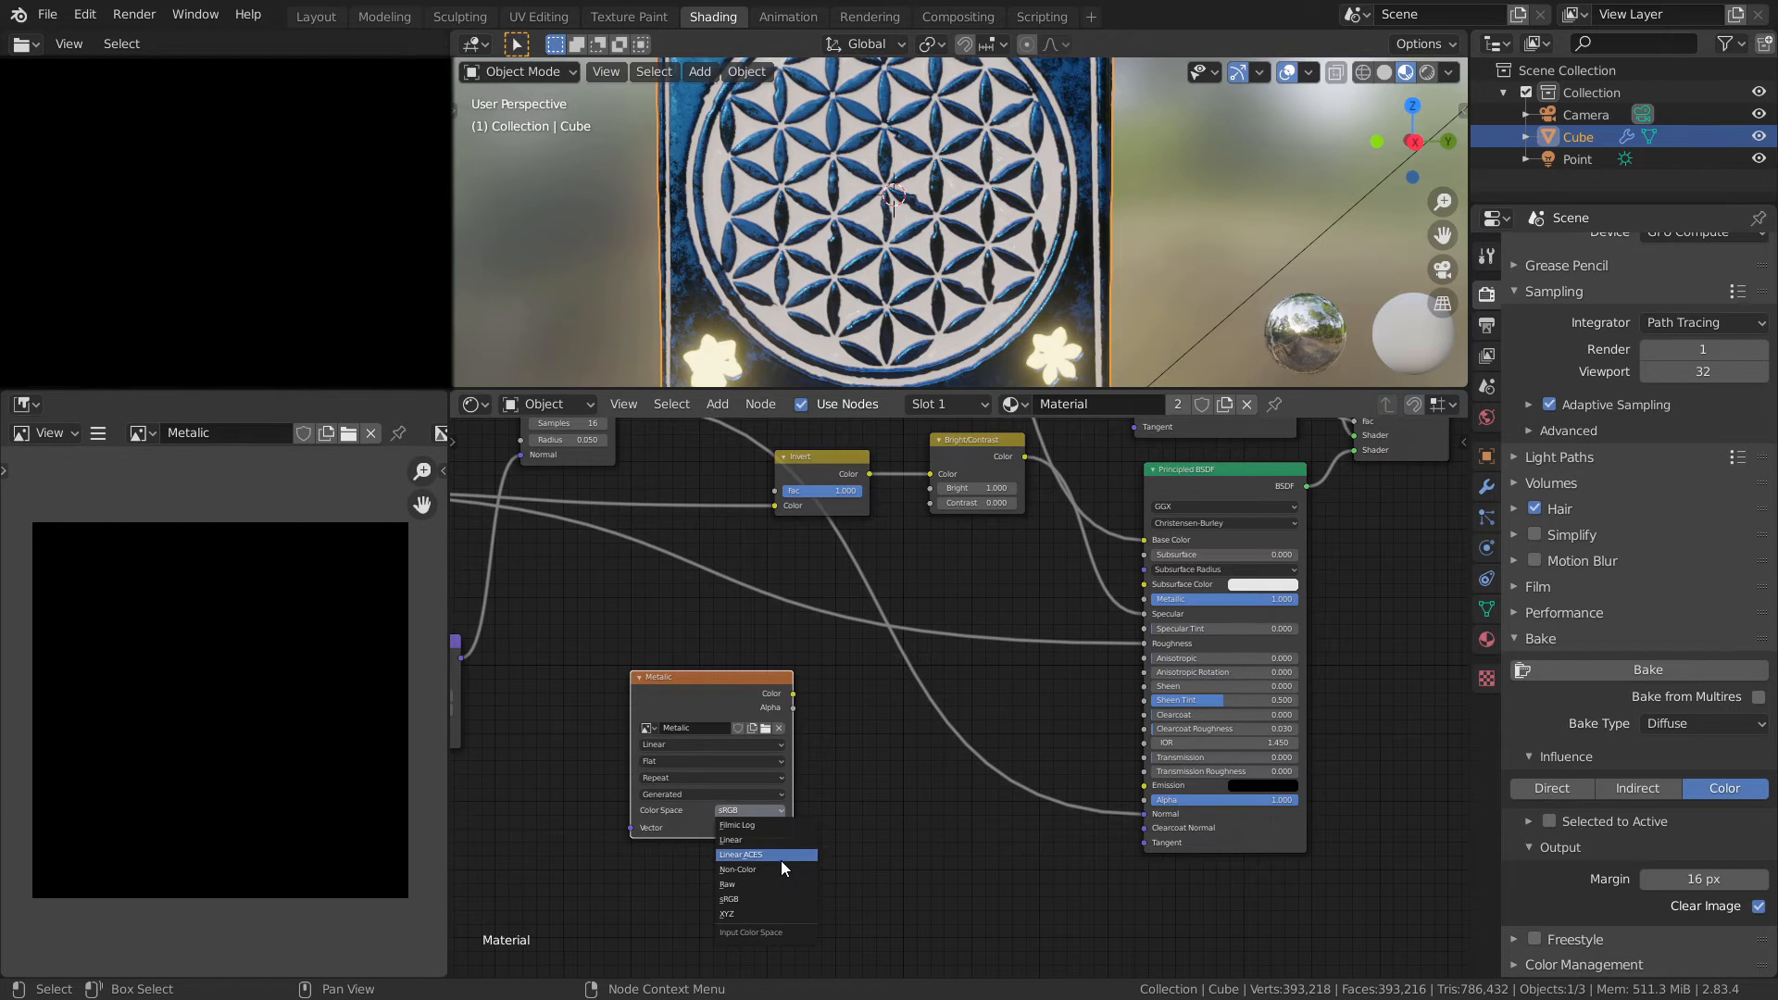
left_click(737, 870)
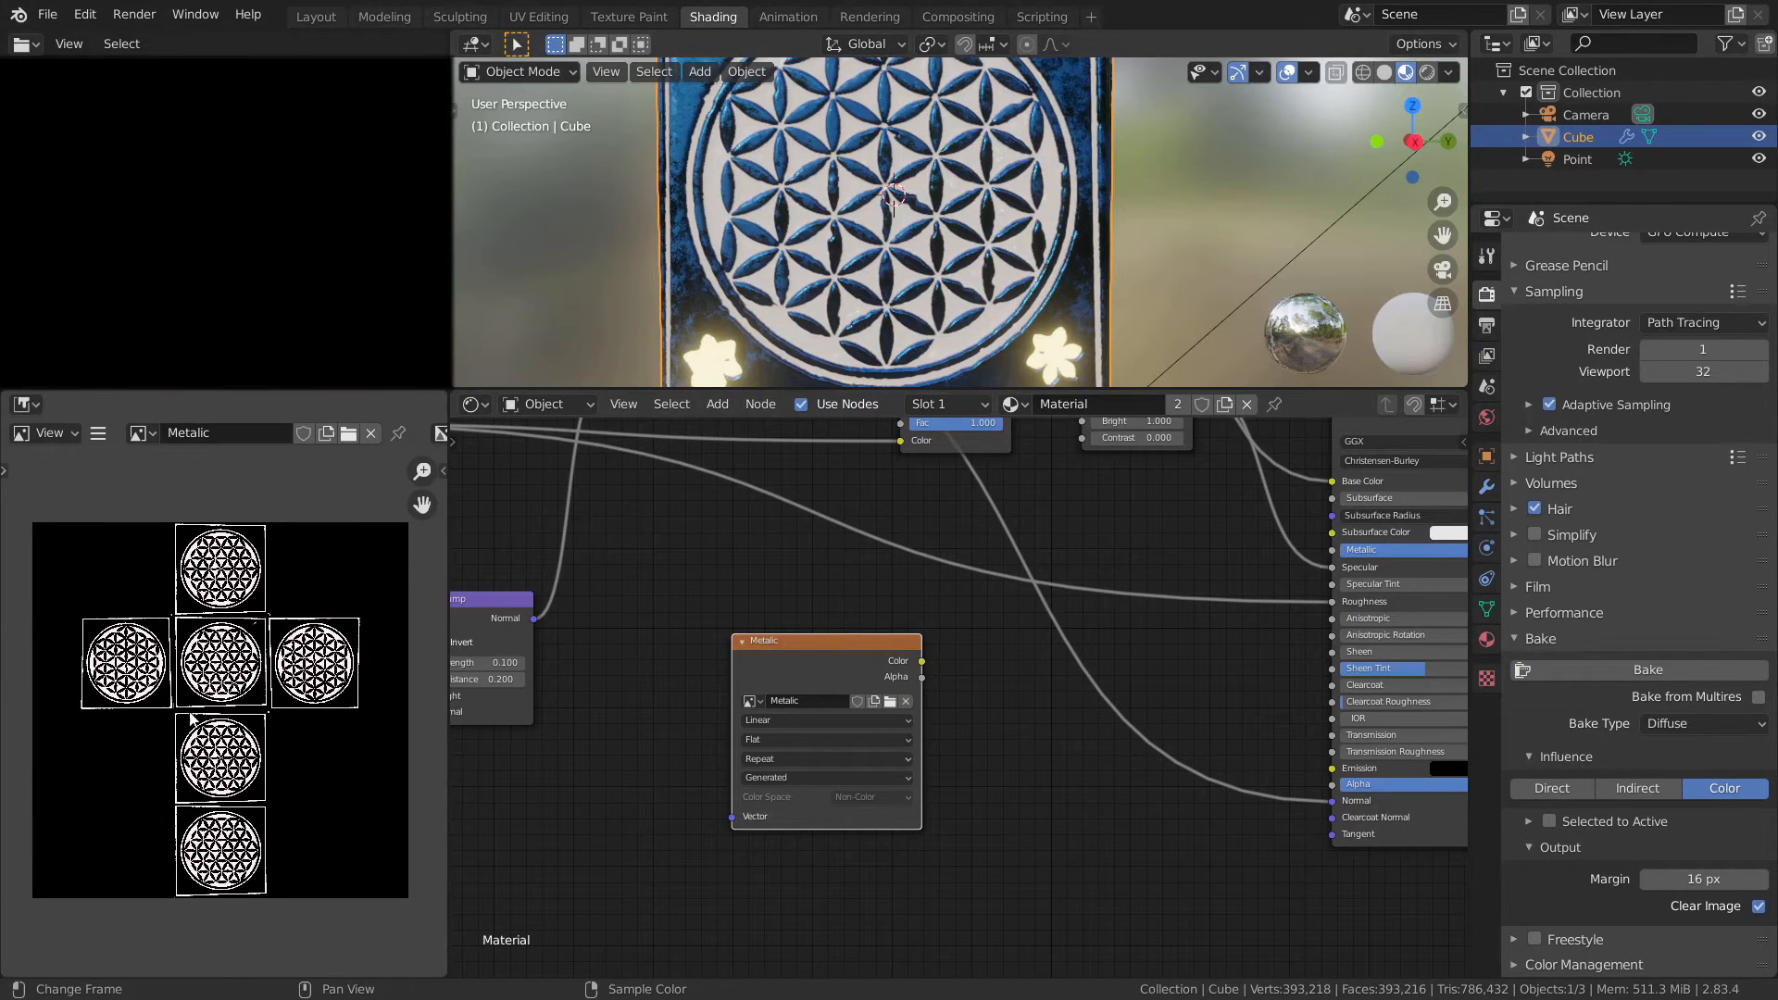
mouse_move(287, 560)
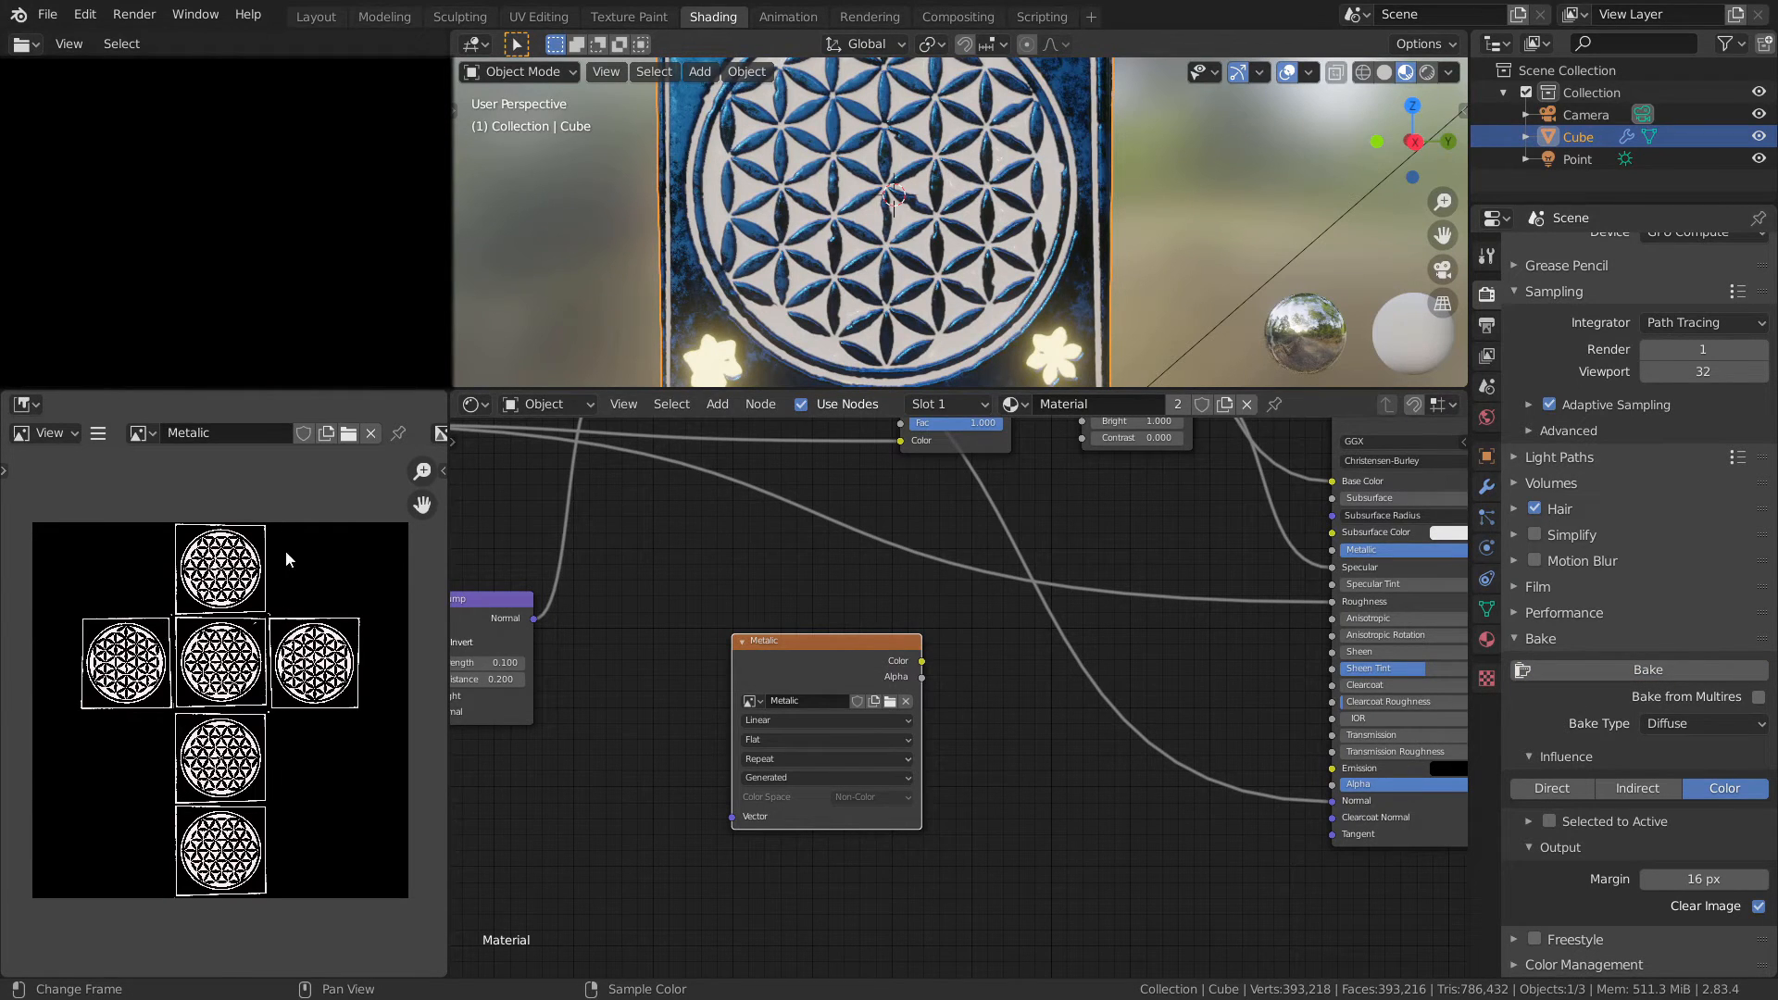
mouse_move(63, 520)
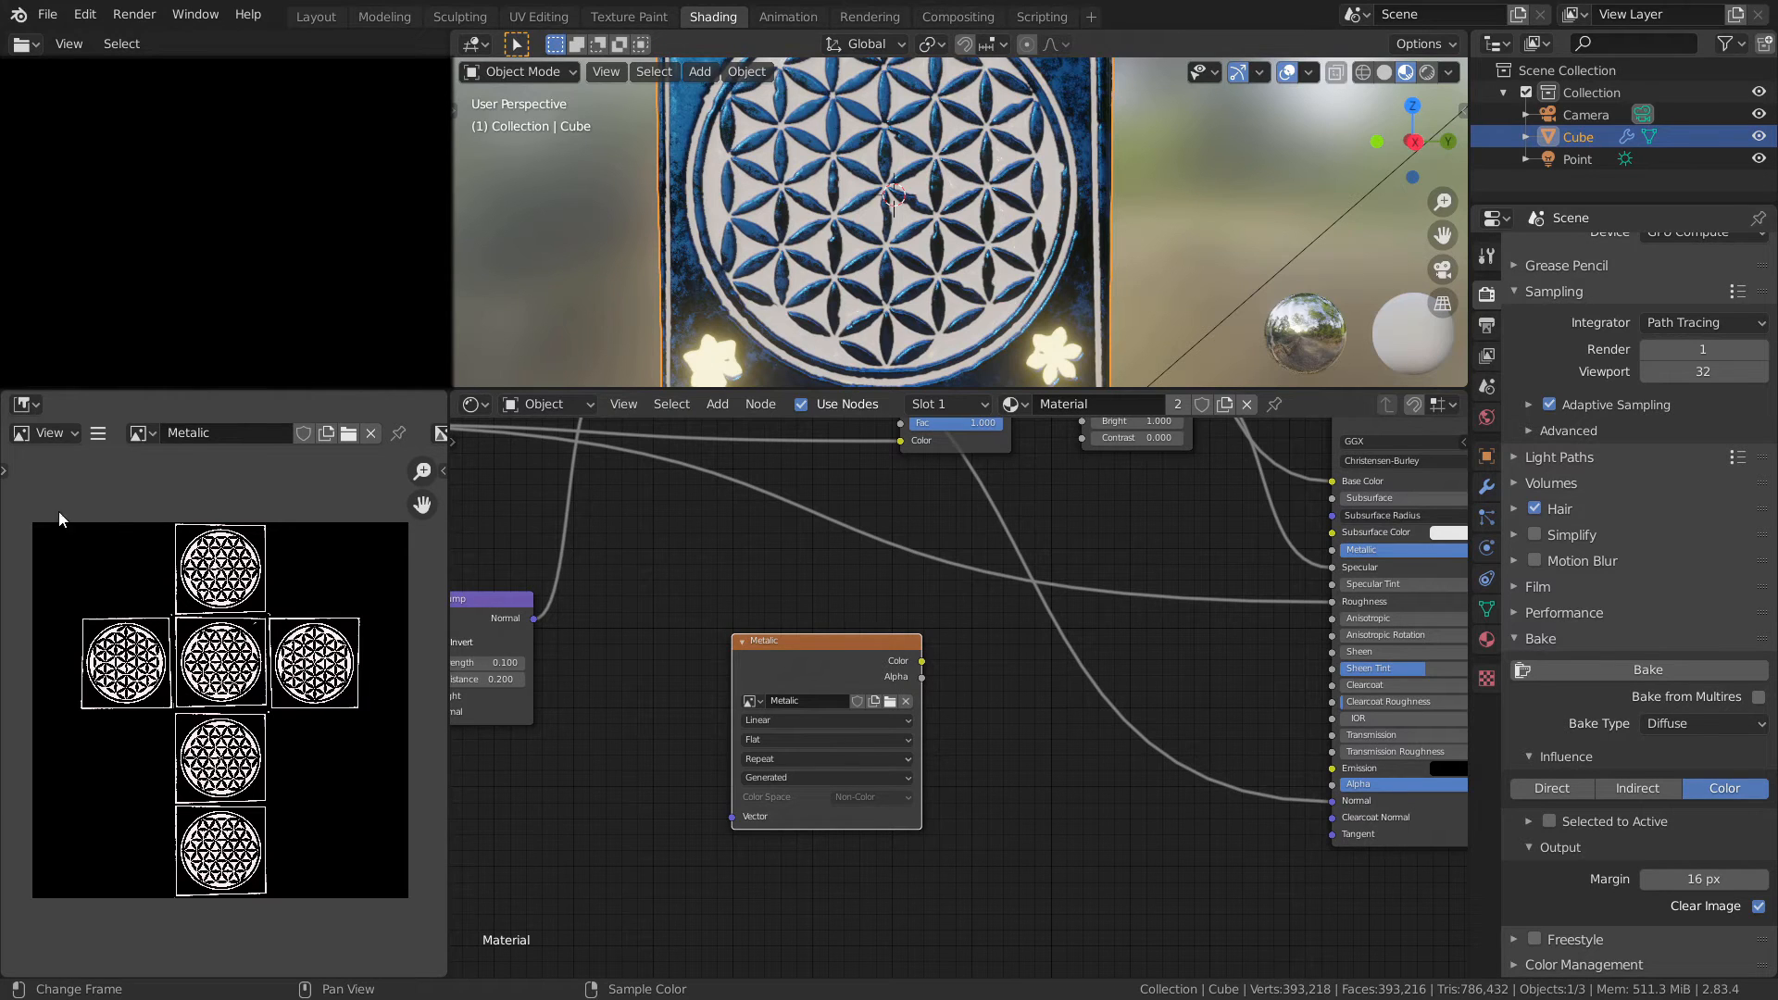
- Save the baked Metalic flower map from the Image menu
left_click(98, 433)
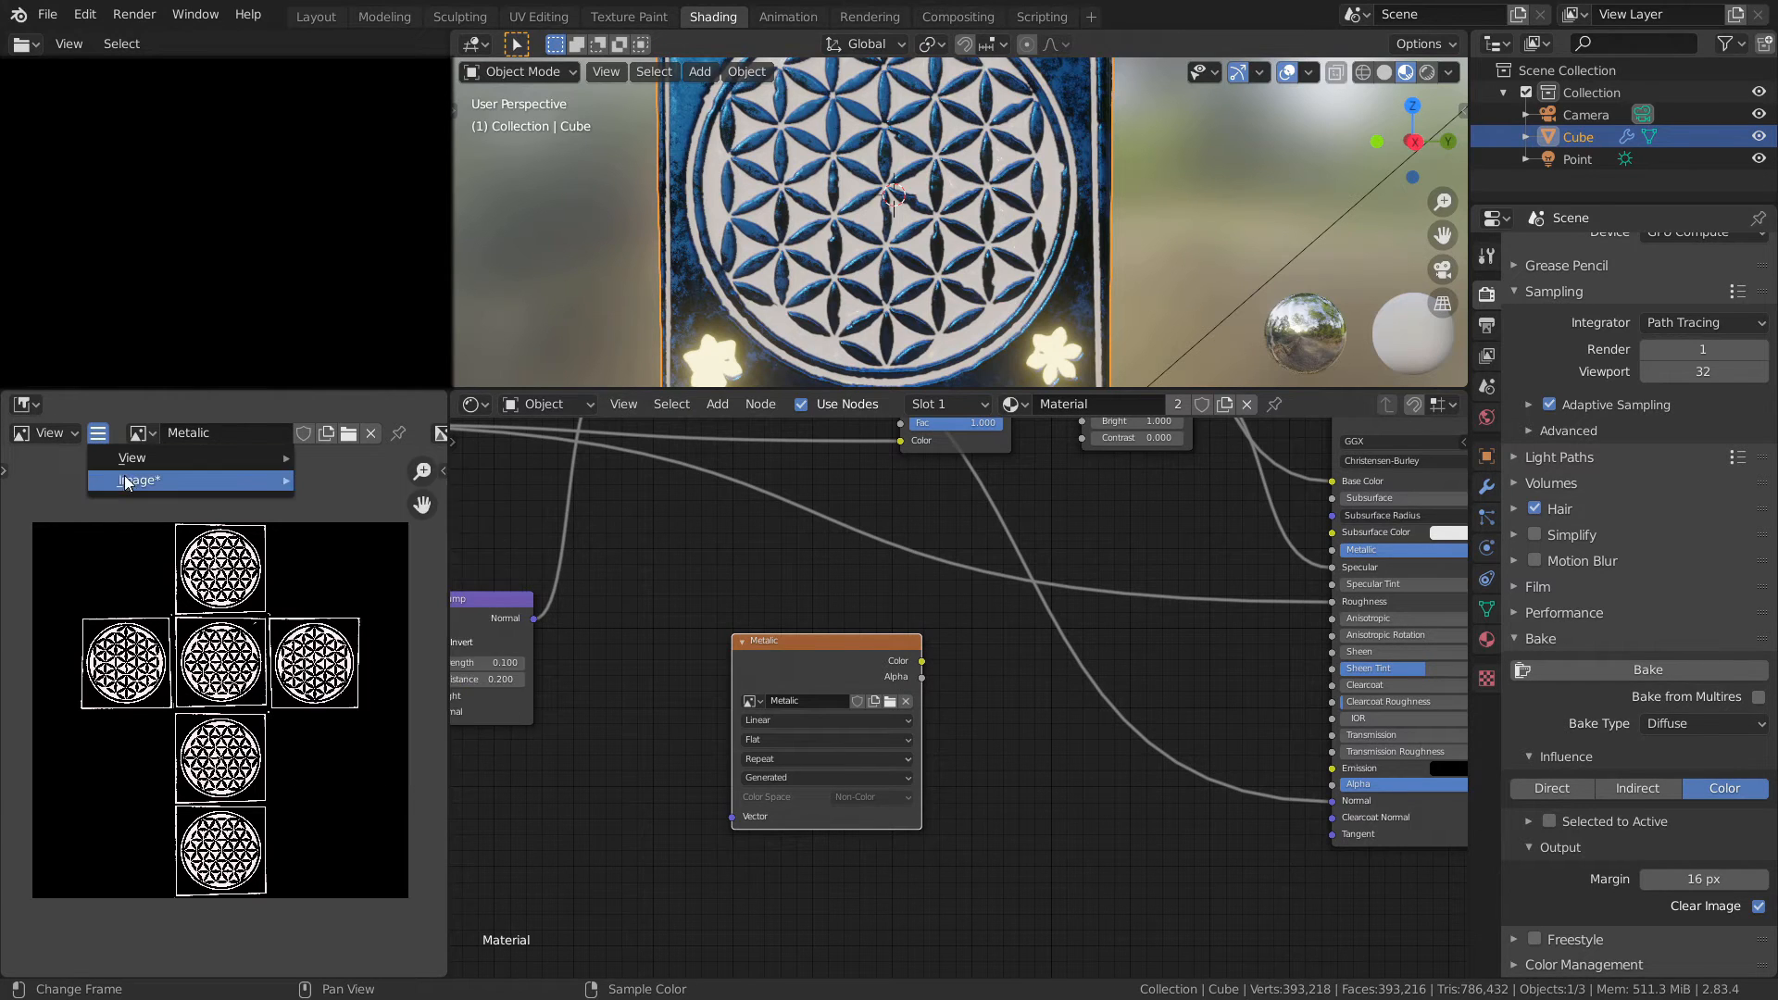
left_click(139, 480)
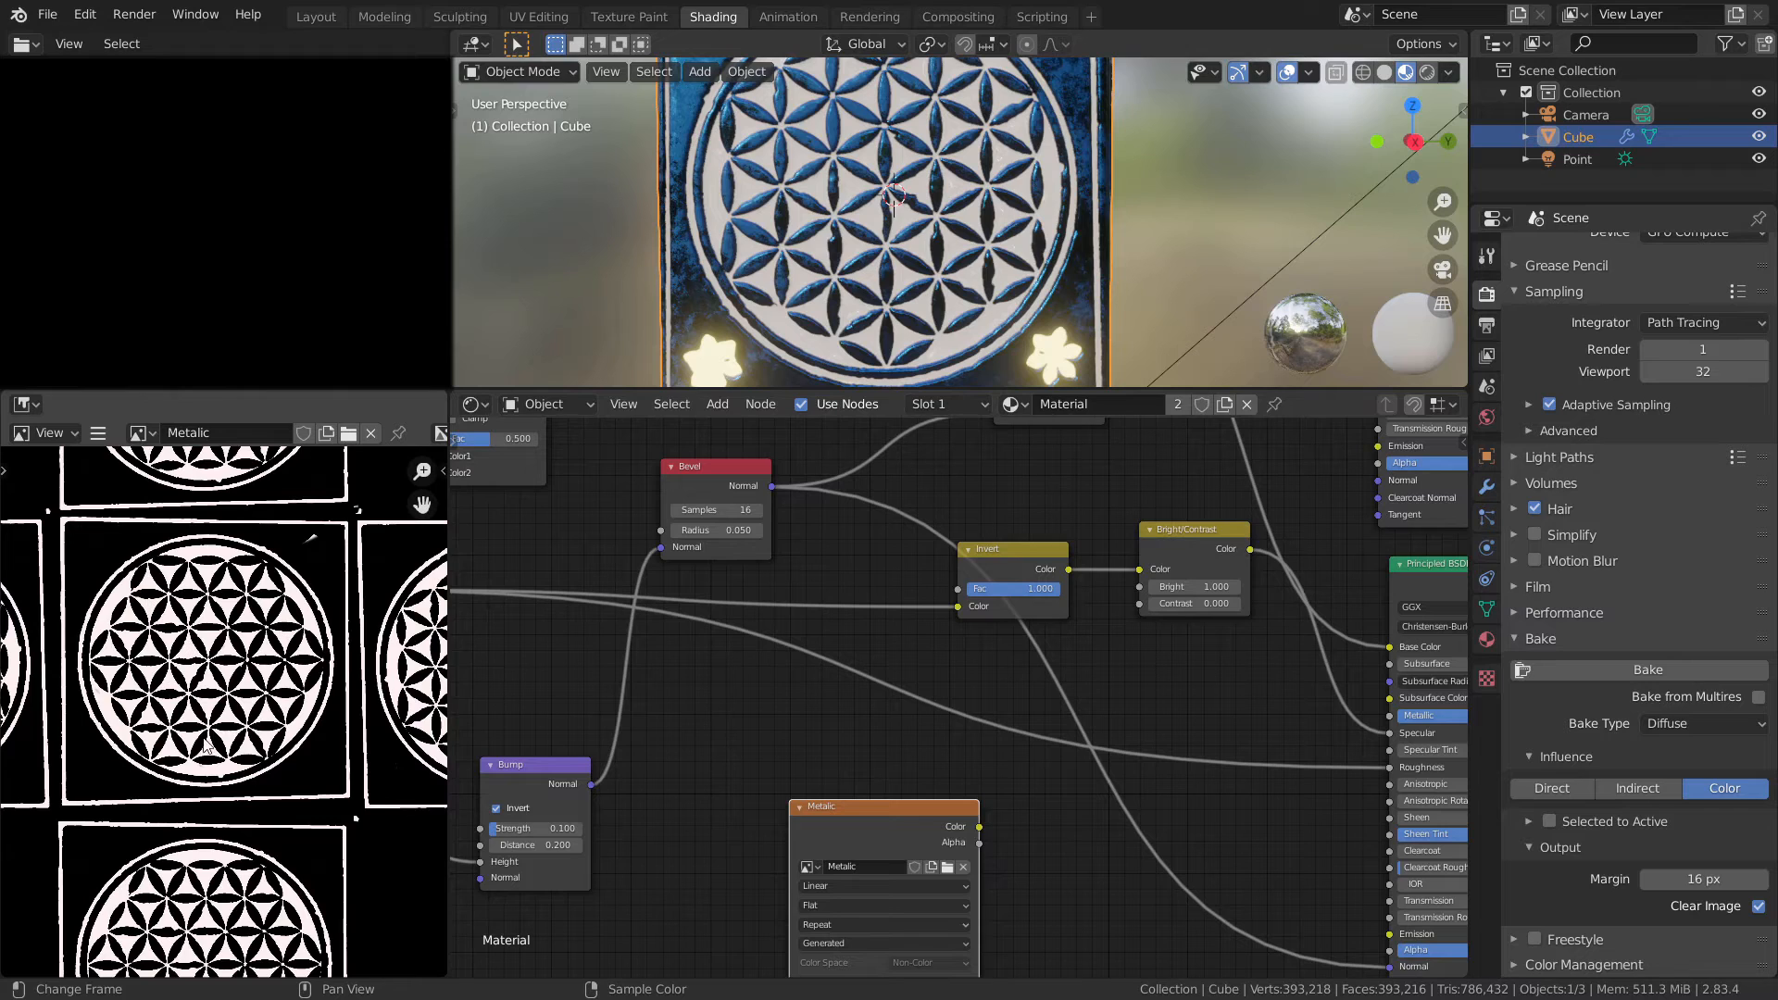
mouse_move(104, 565)
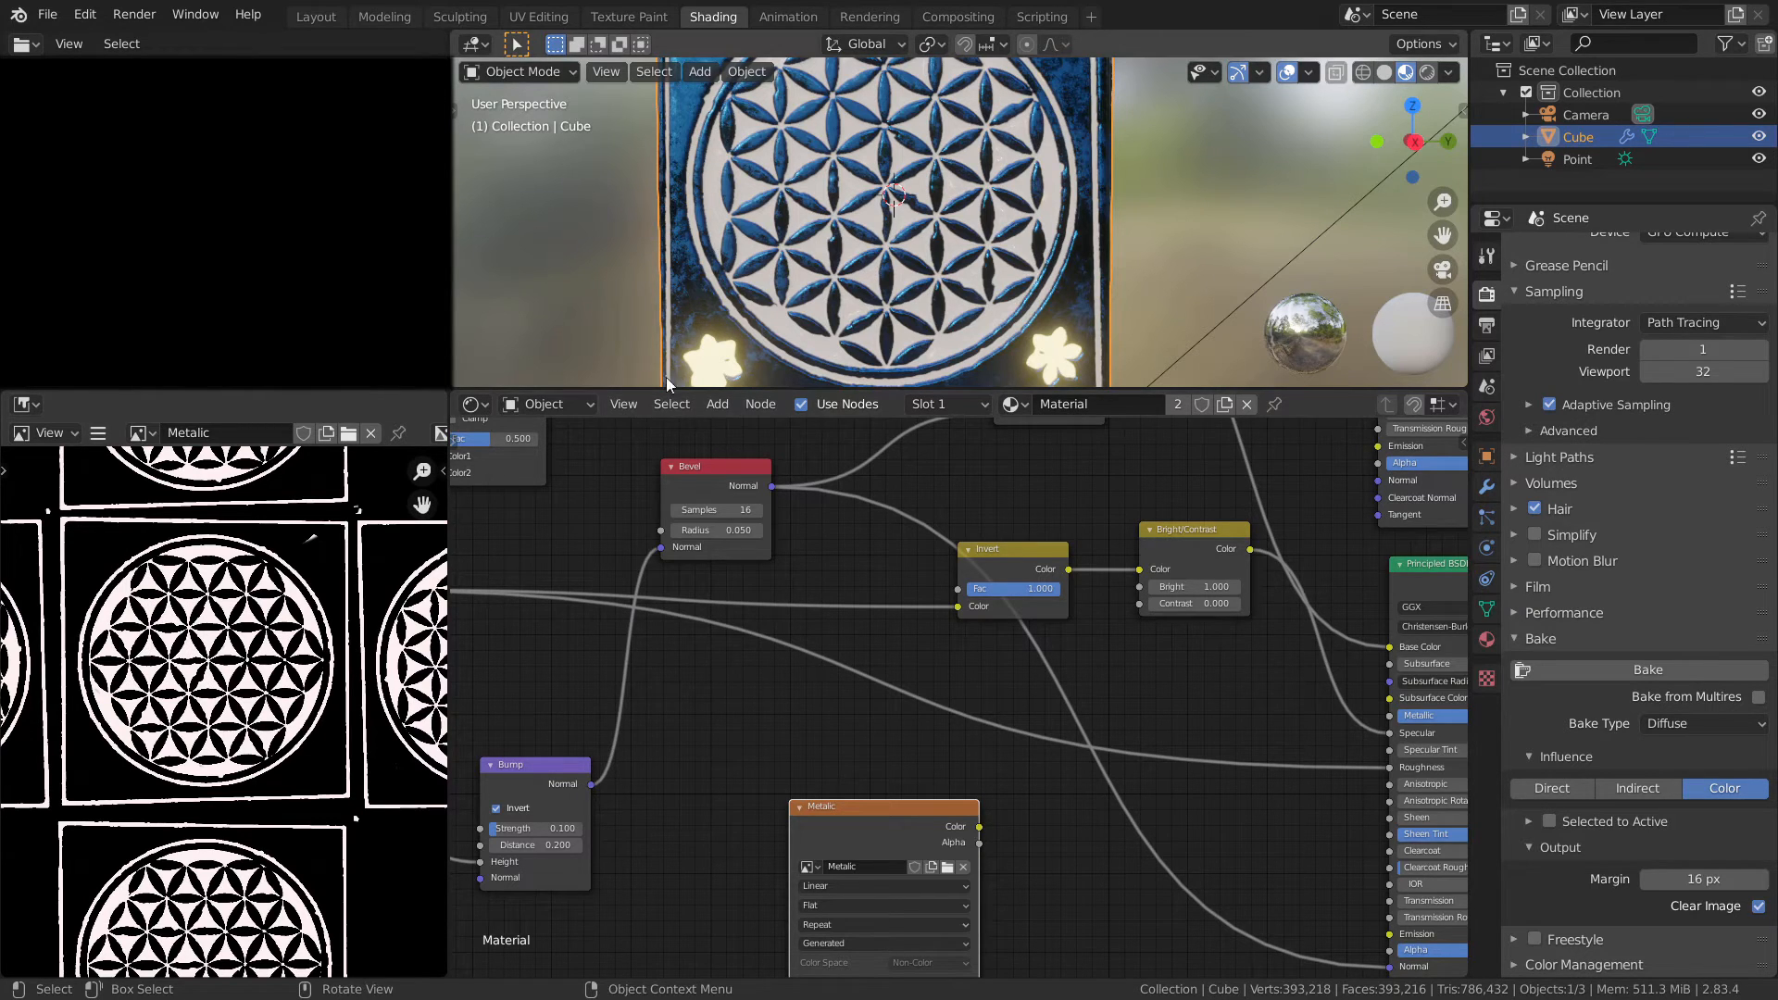
mouse_move(752, 648)
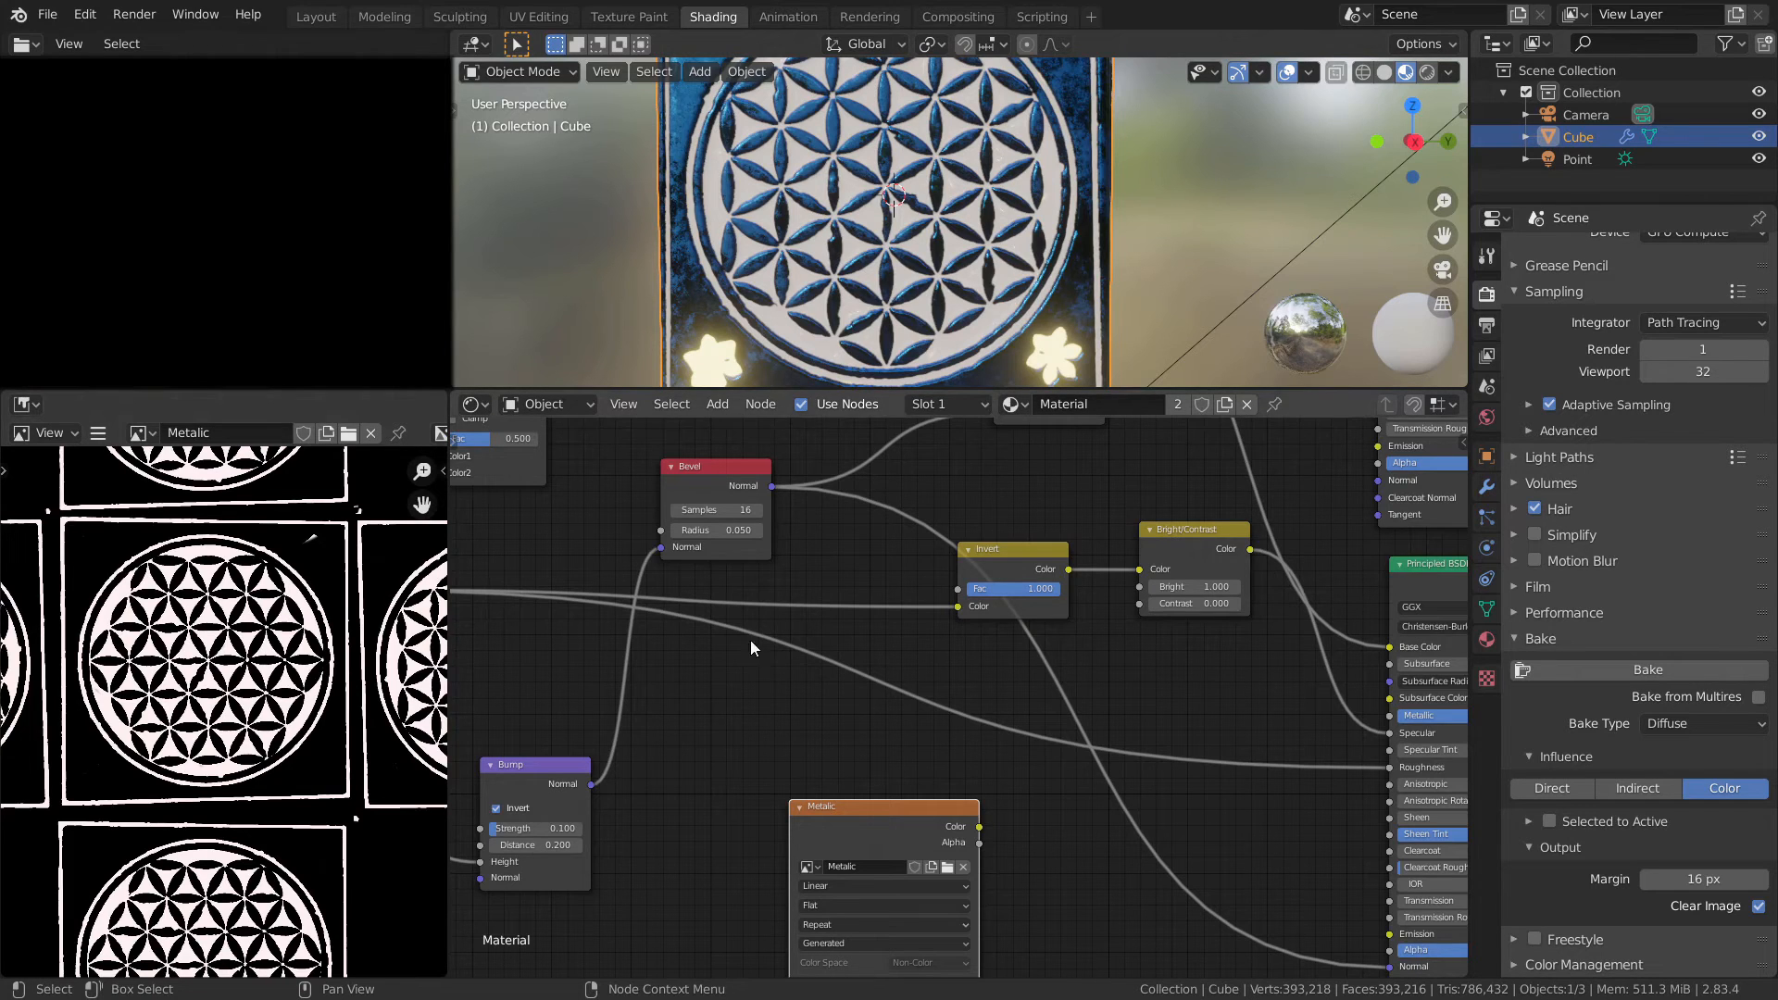